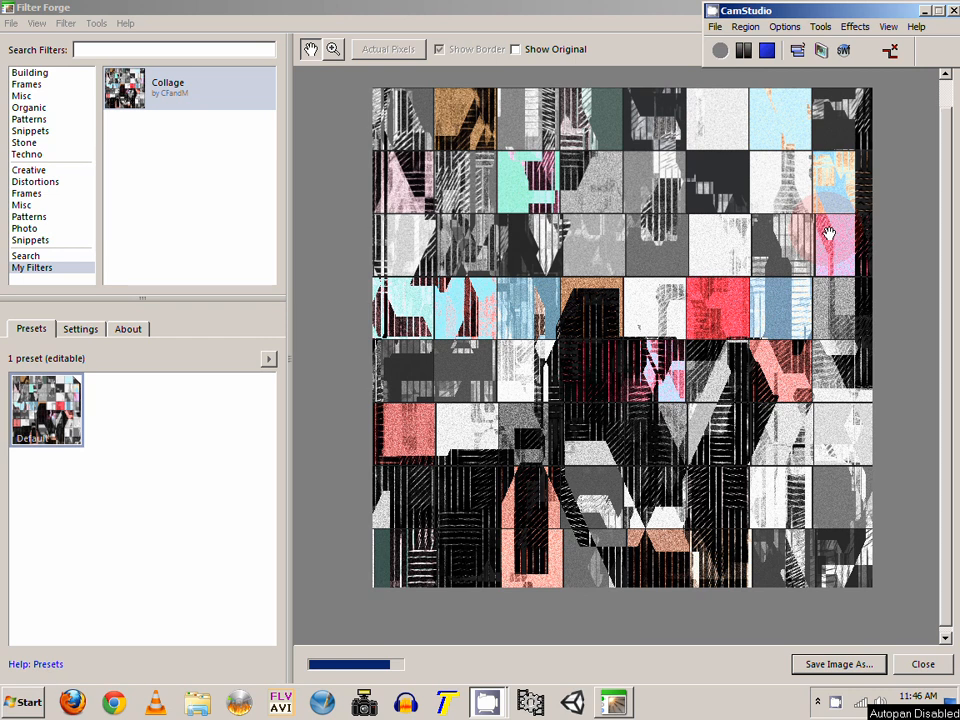
mouse_move(250, 145)
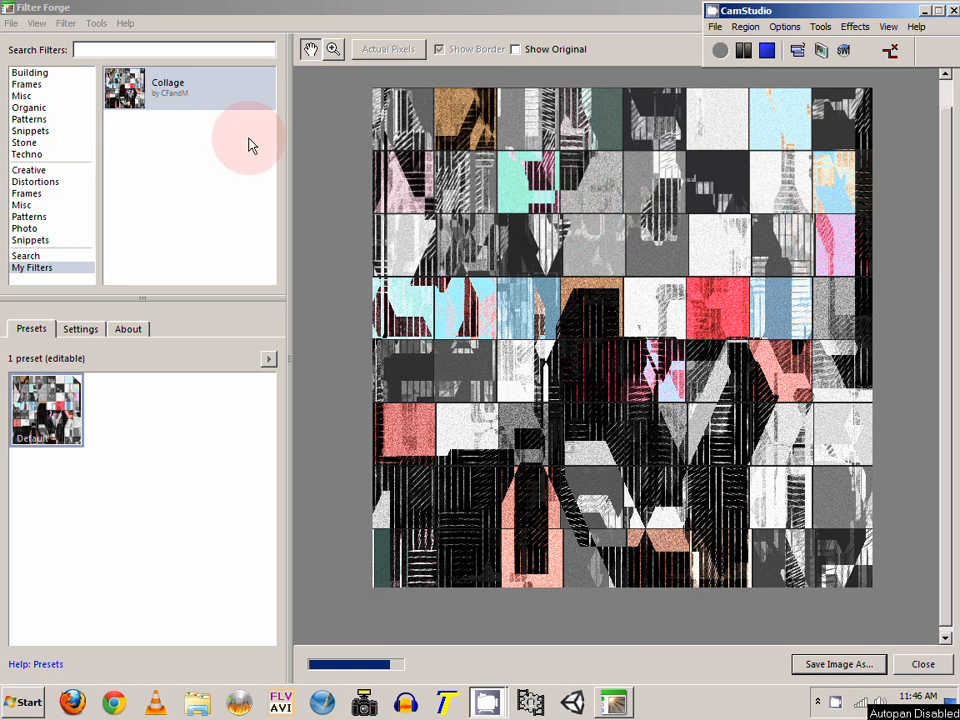
mouse_move(253, 205)
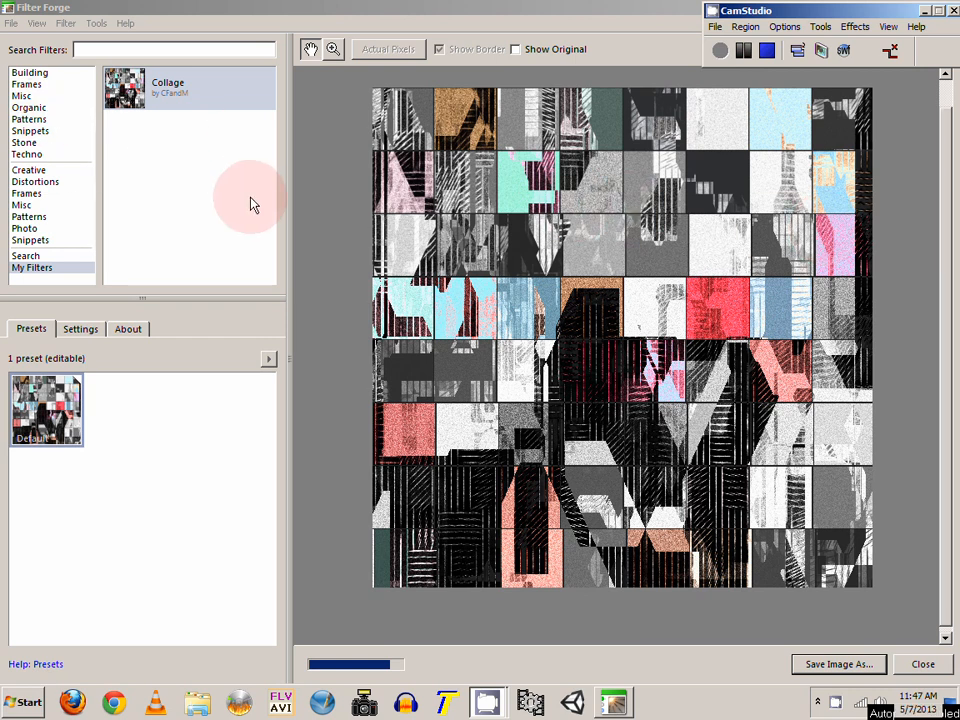
mouse_move(490, 250)
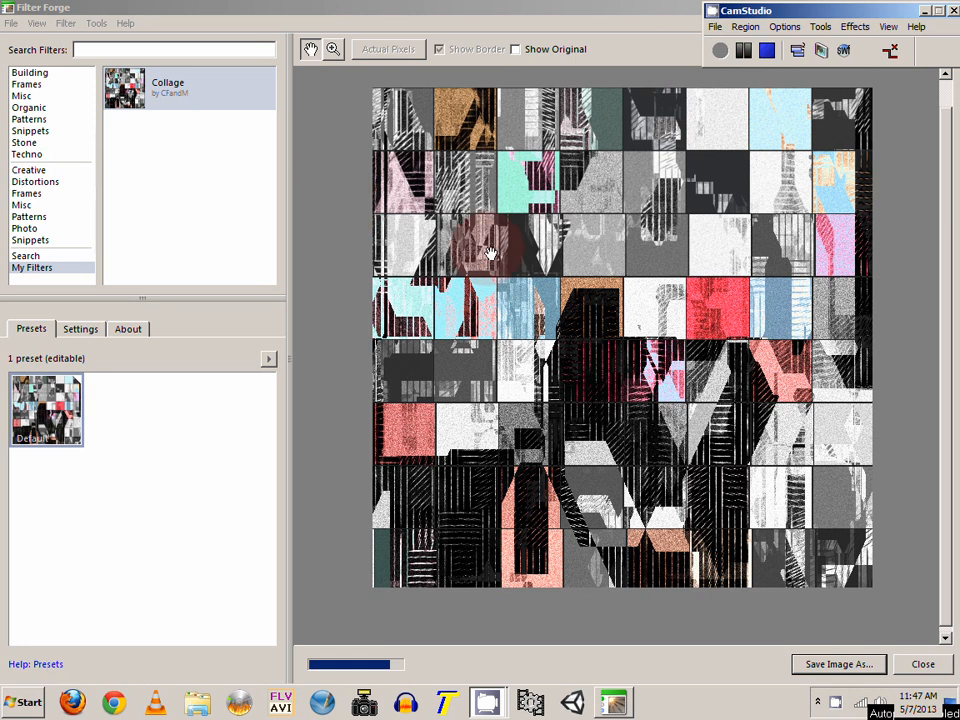
mouse_move(573, 258)
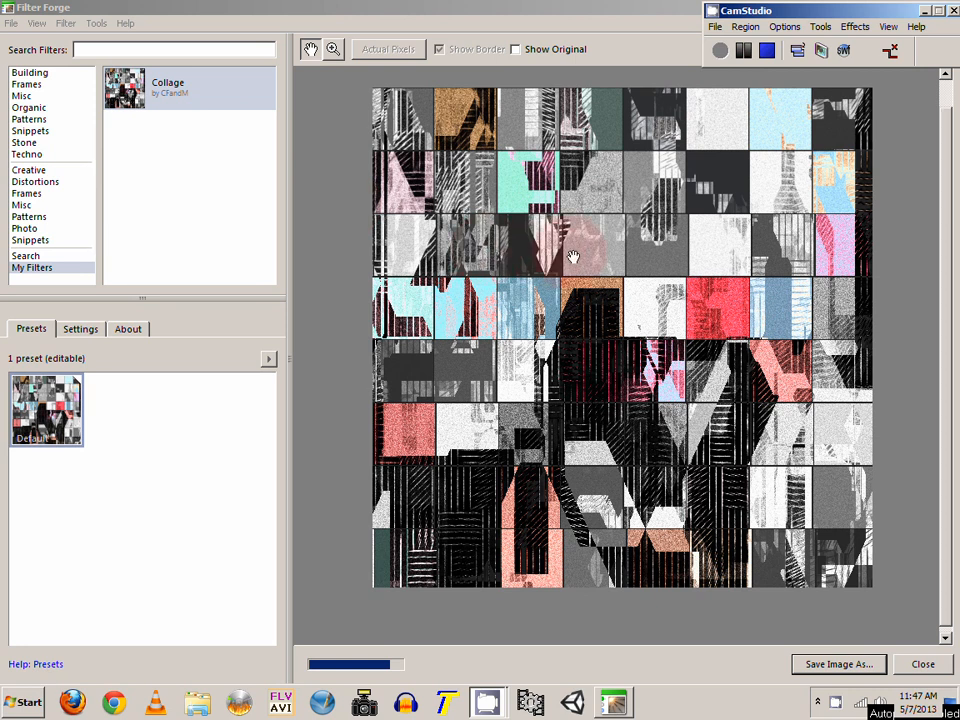
mouse_move(533, 237)
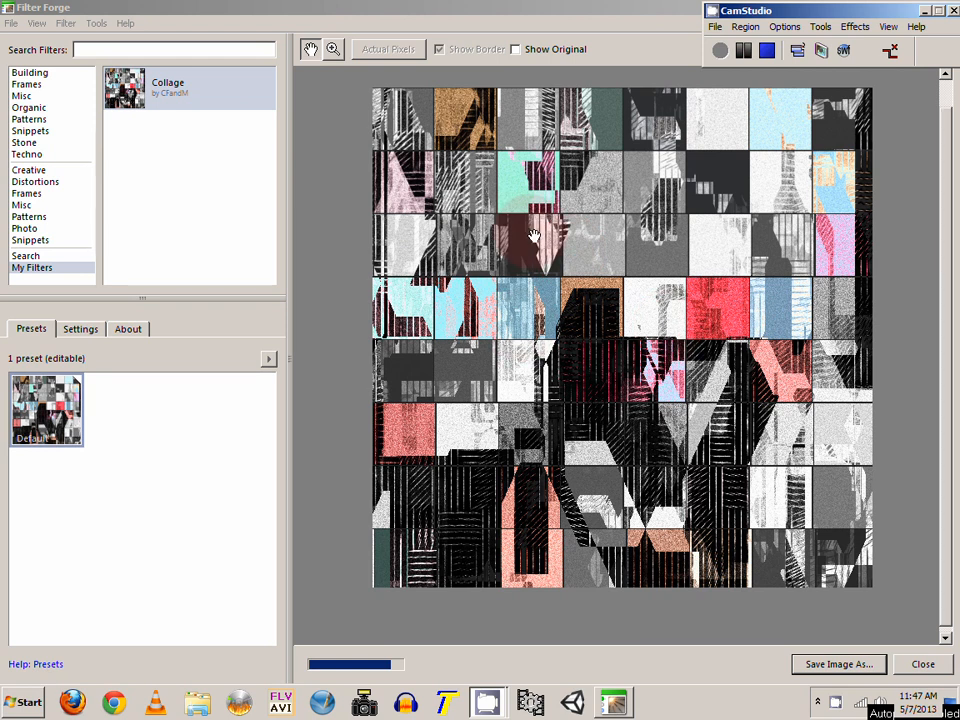
mouse_move(583, 255)
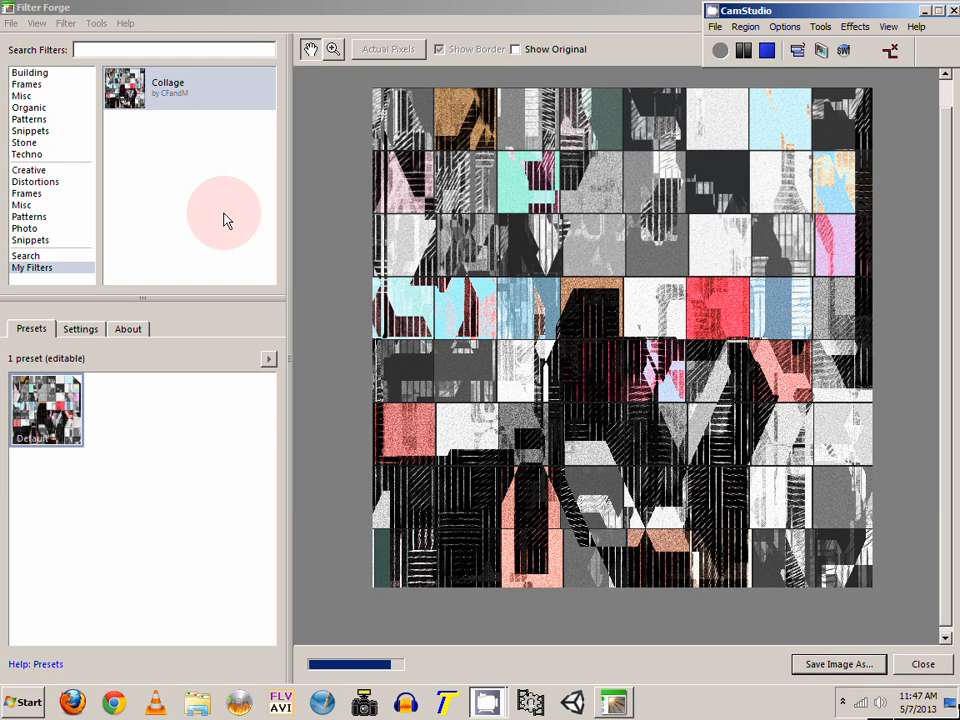
mouse_move(250, 220)
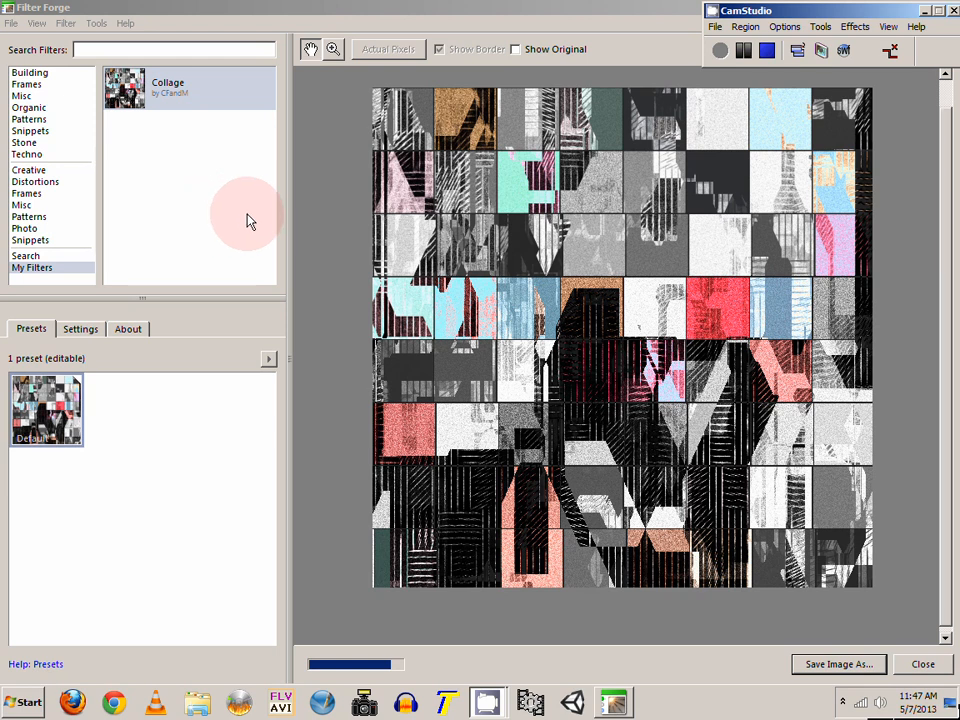
mouse_move(228, 191)
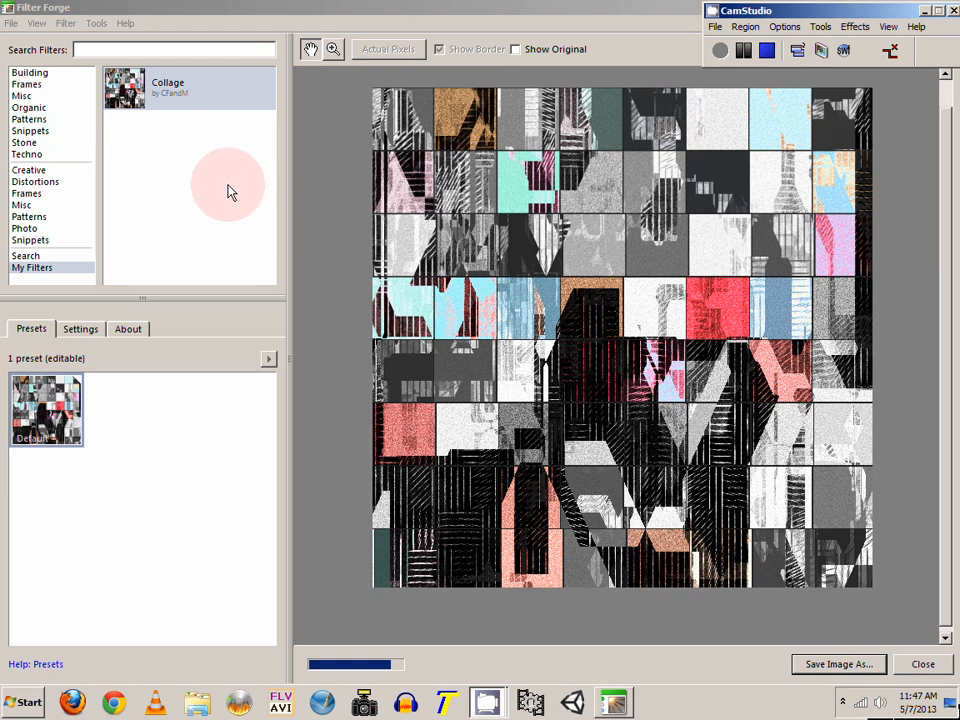
Step: Use Locate File on the Collage filter to show its file in the My Filters folder
left_click(185, 88)
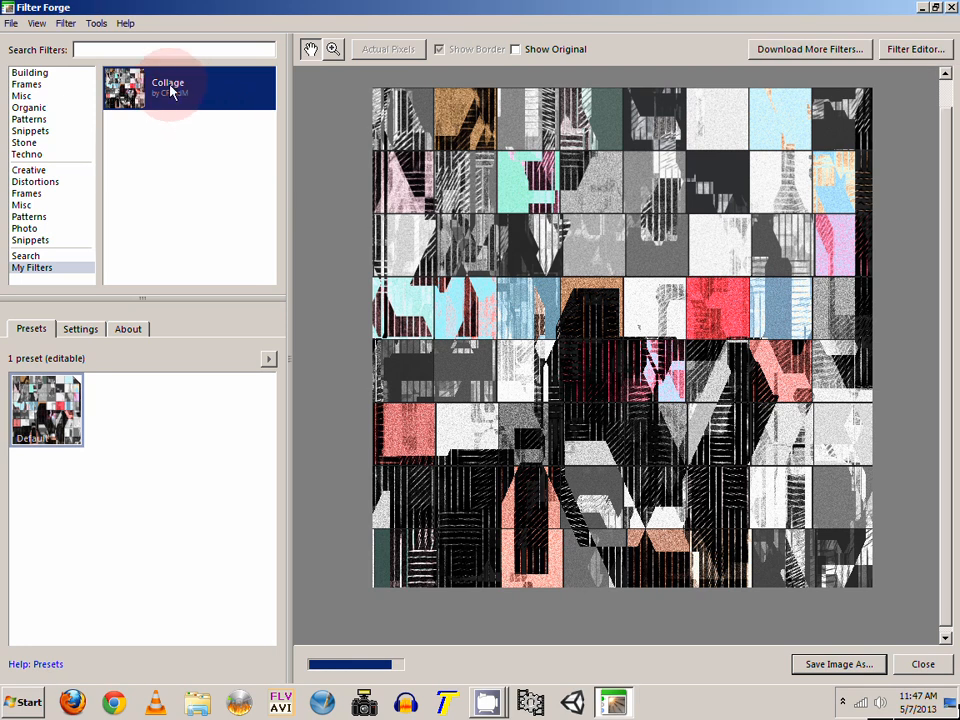
right_click(167, 88)
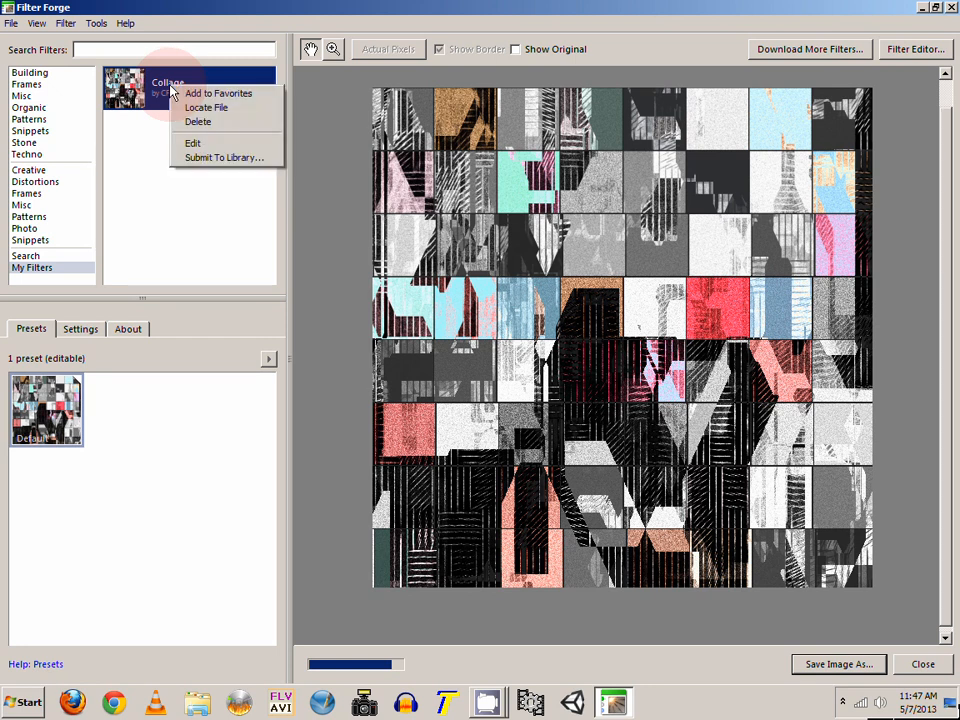
mouse_move(155, 88)
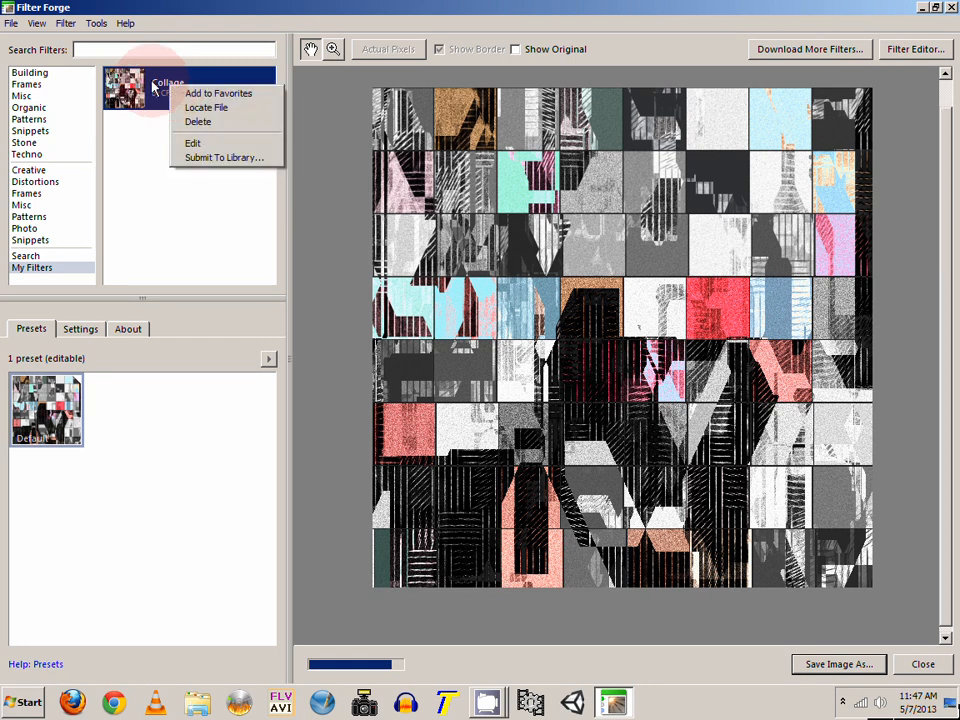
mouse_move(206, 107)
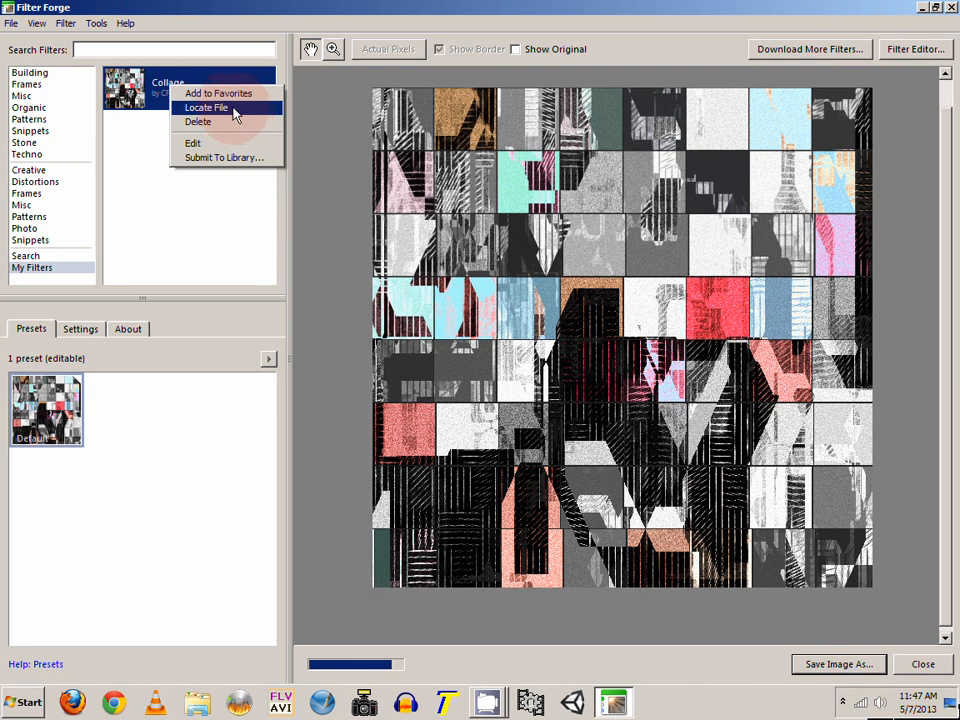
left_click(205, 107)
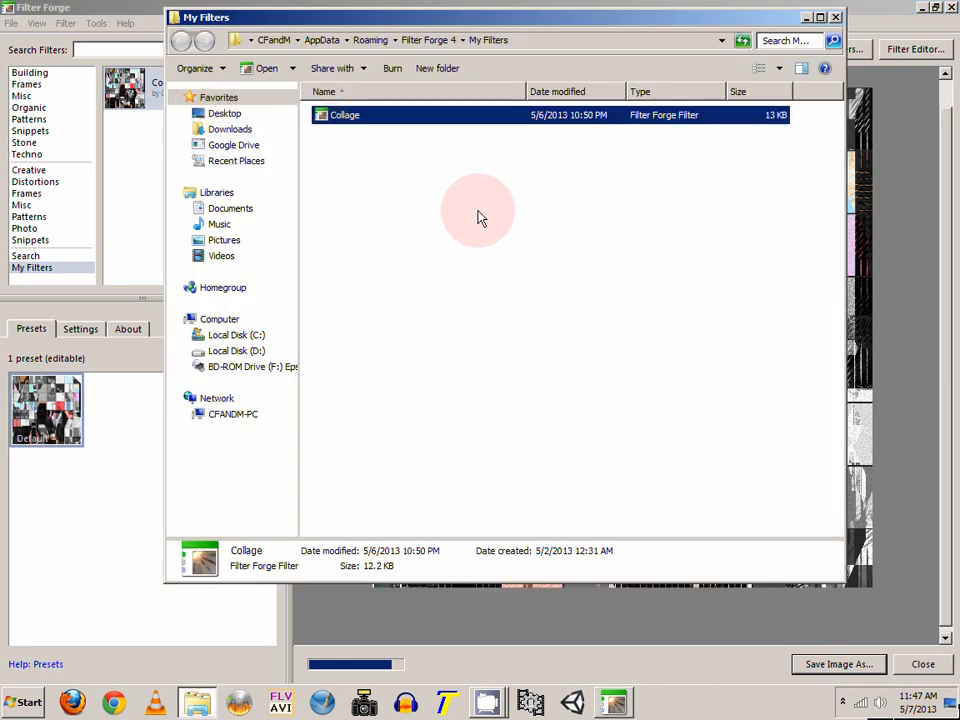
mouse_move(350, 135)
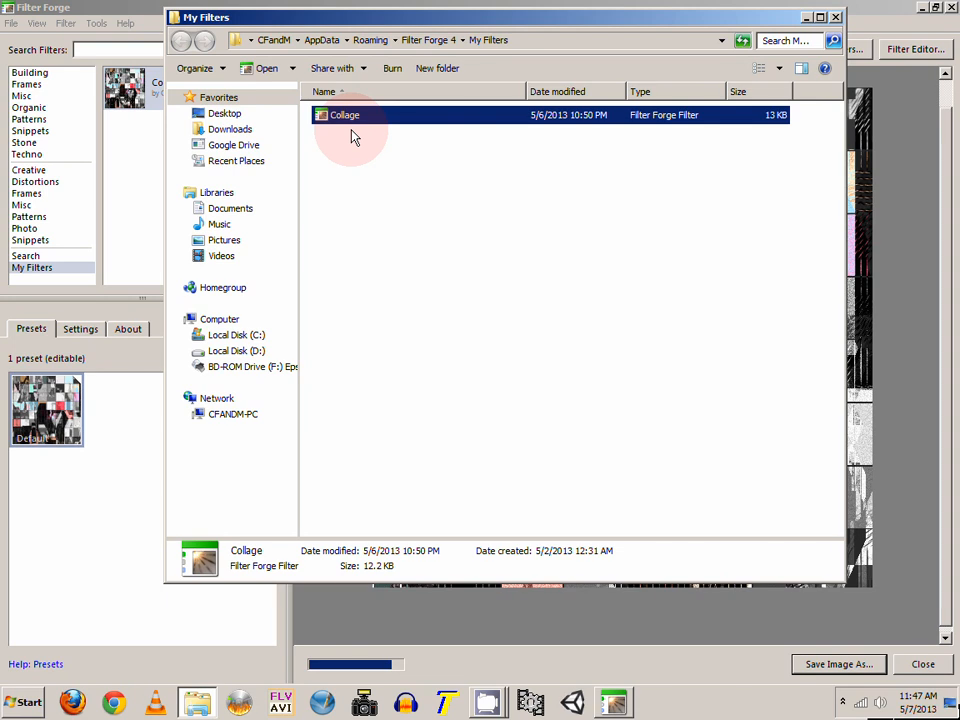
mouse_move(357, 123)
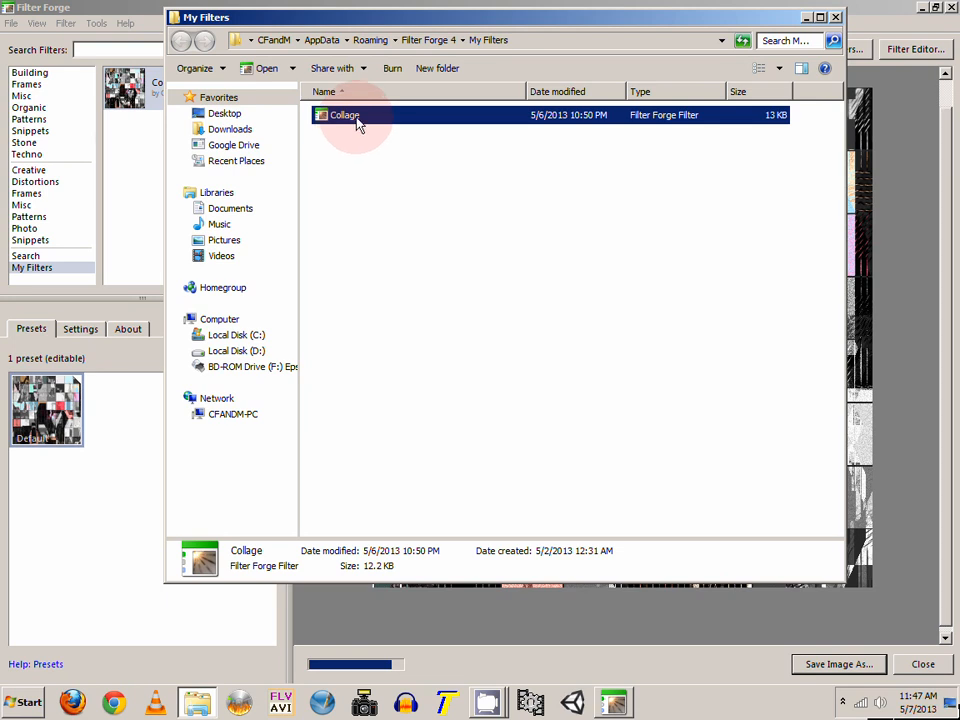
Step: Copy the Collage filter file into Documents\FILTERS, then close the Explorer window
right_click(345, 115)
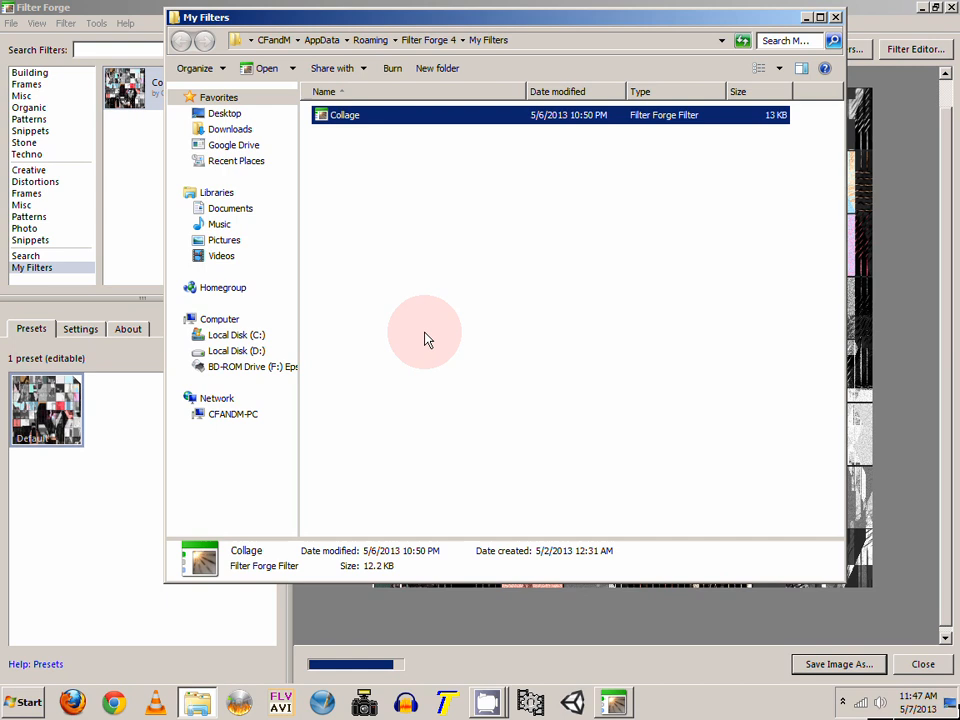
left_click(230, 208)
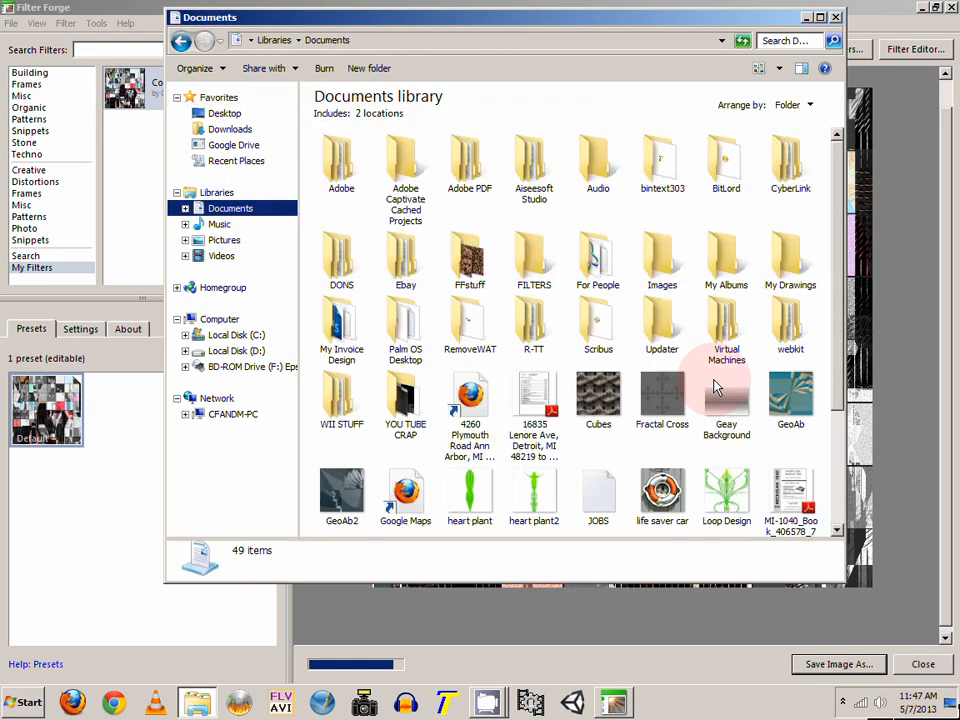
mouse_move(533, 325)
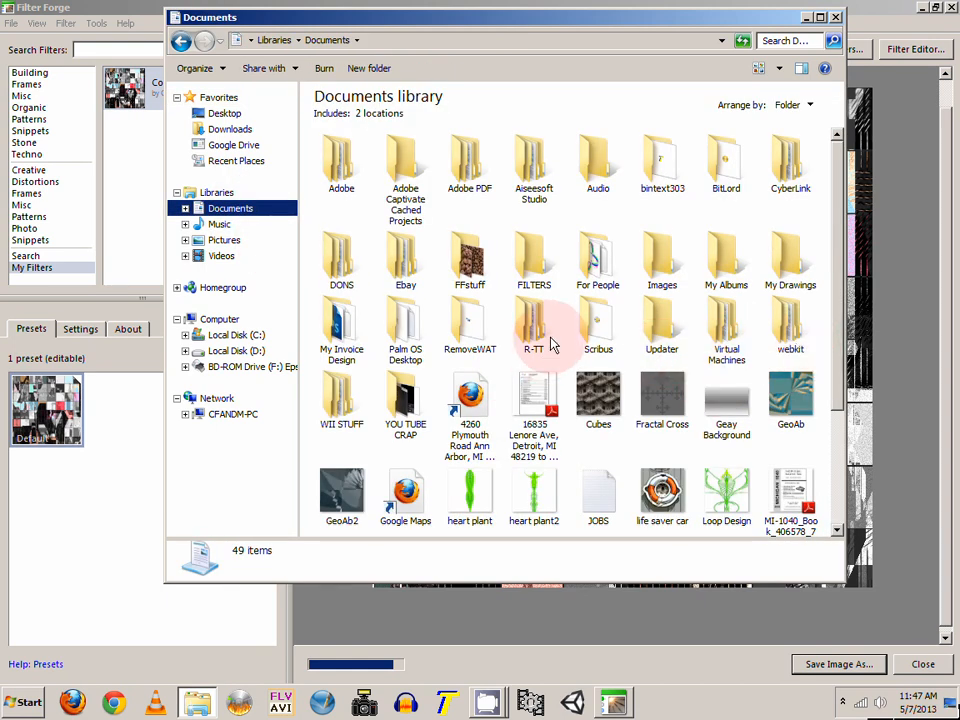
mouse_move(562, 288)
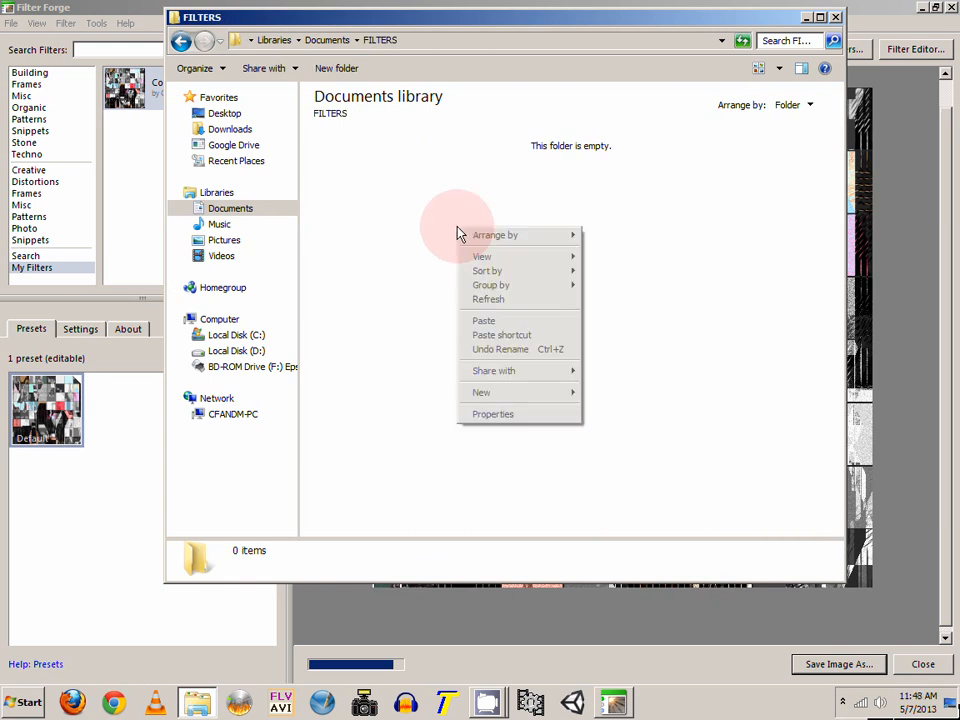
left_click(483, 320)
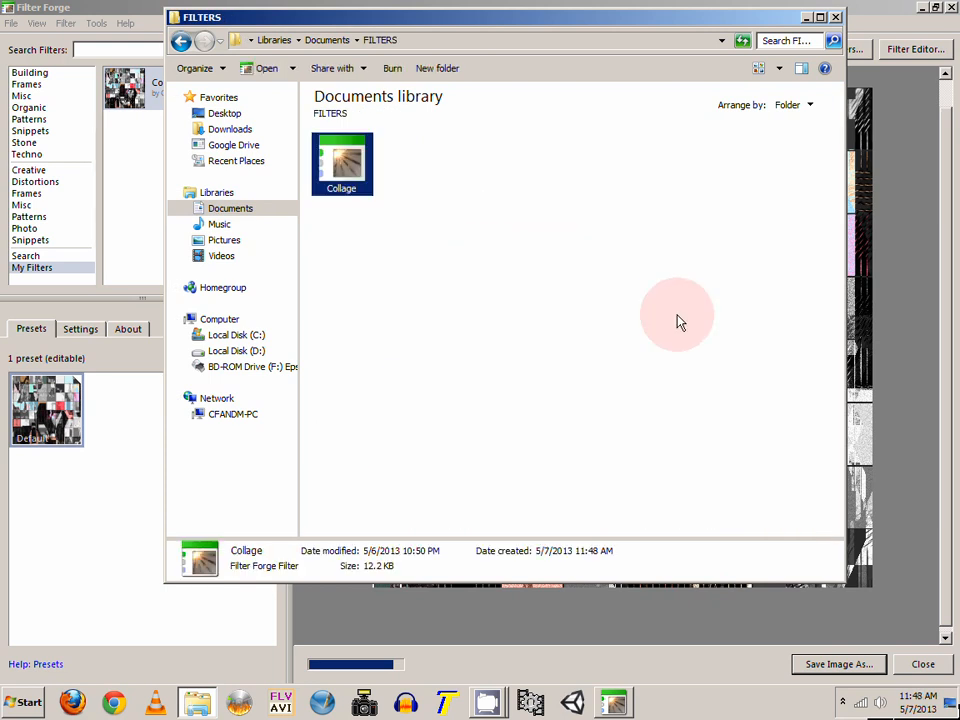
left_click(650, 250)
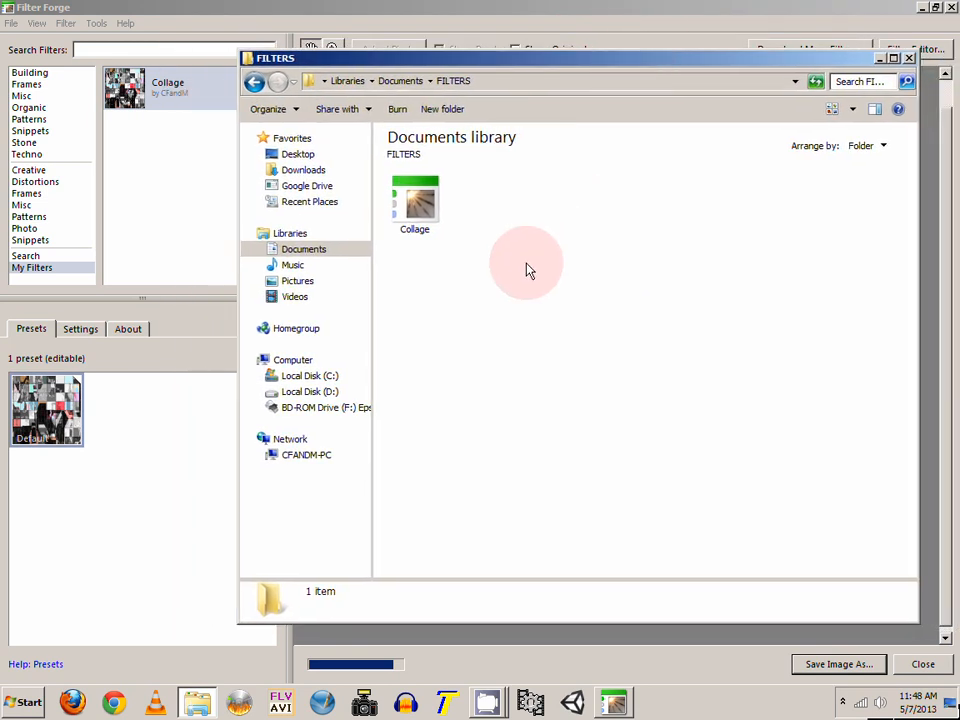
mouse_move(415, 205)
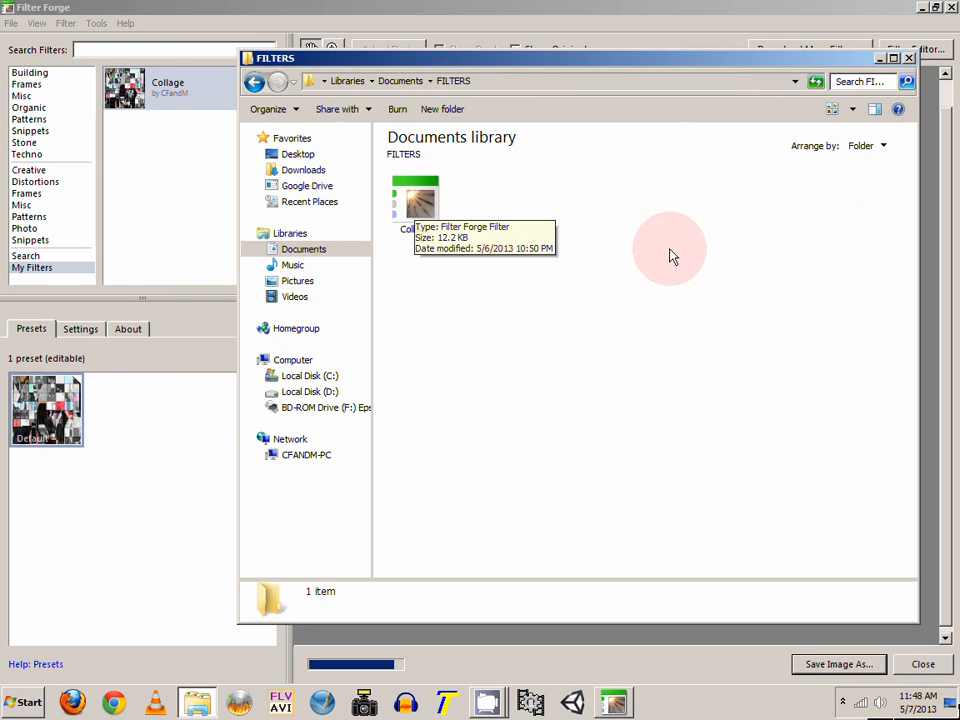
mouse_move(620, 305)
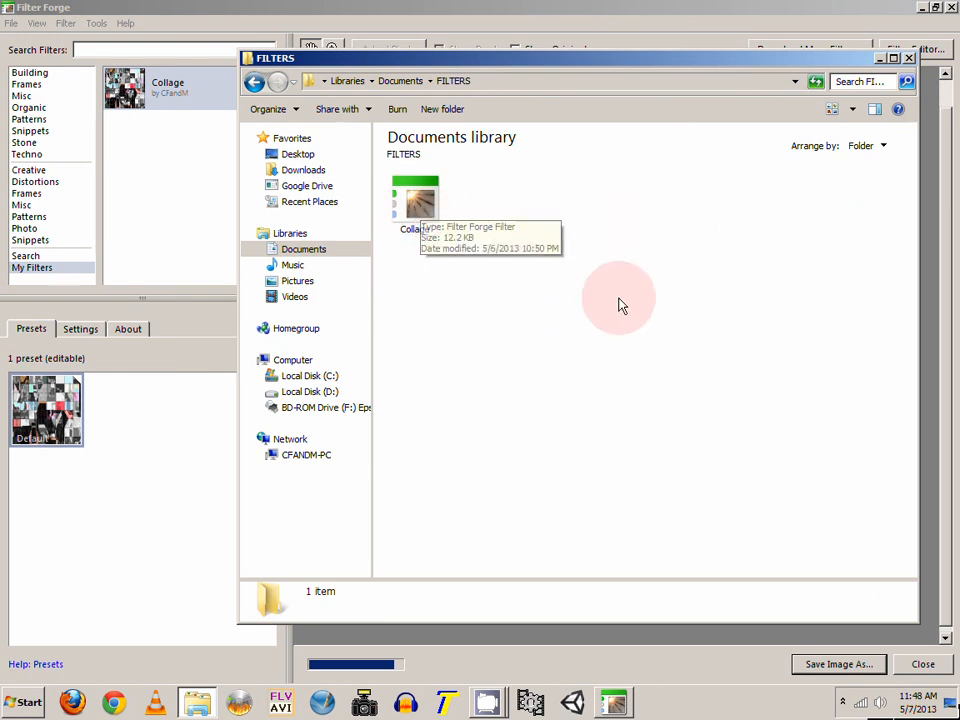
mouse_move(652, 278)
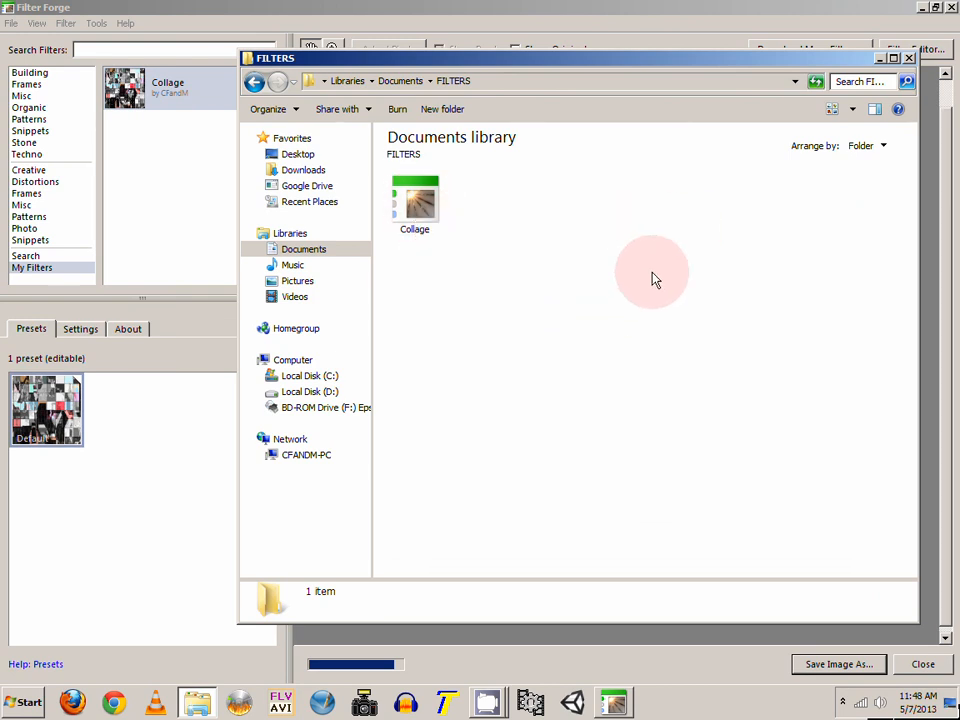
mouse_move(685, 280)
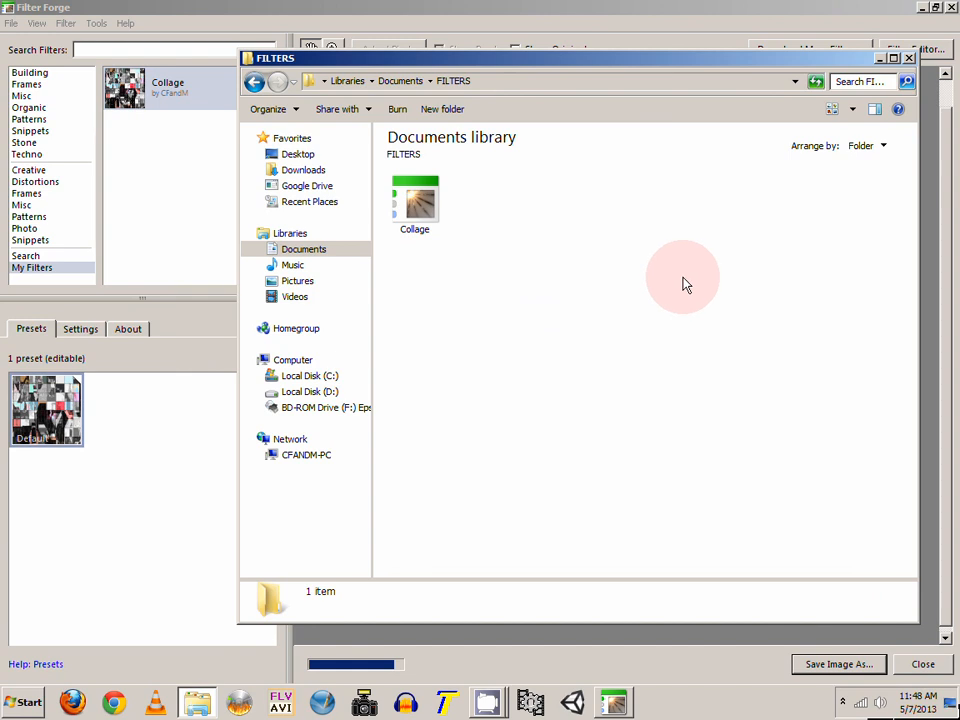
mouse_move(820, 140)
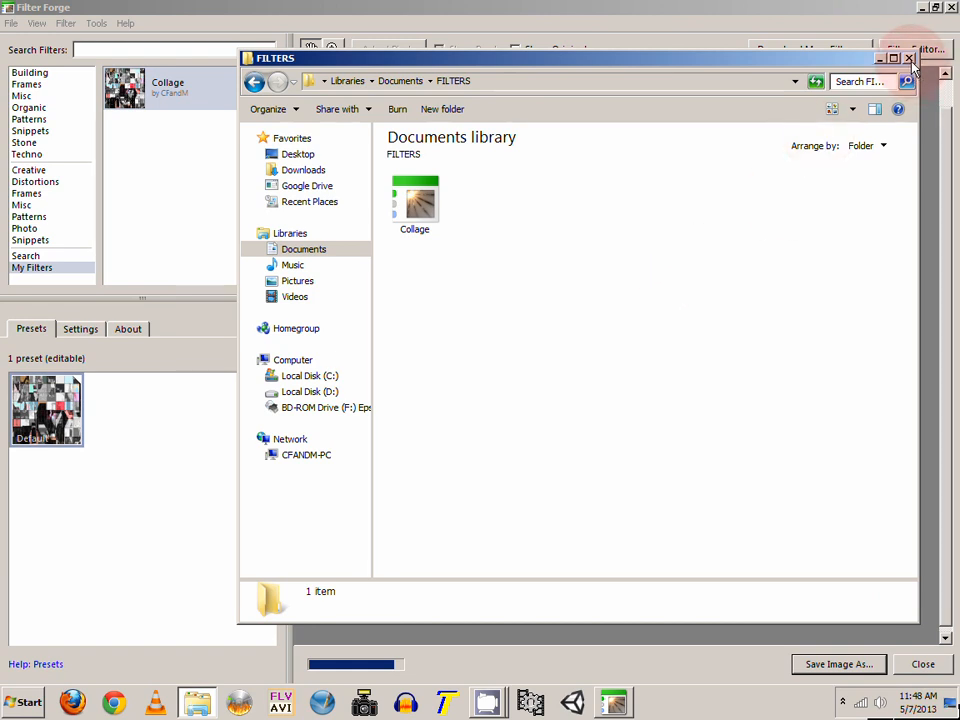
left_click(908, 57)
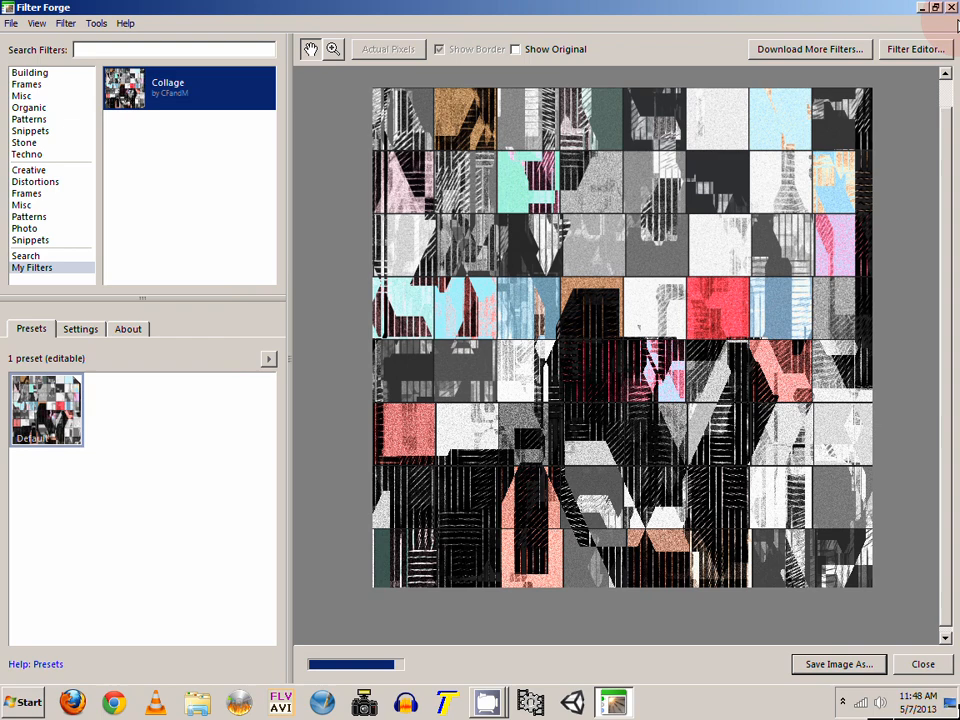
Step: Minimize Filter Forge to reveal the desktop
left_click(951, 7)
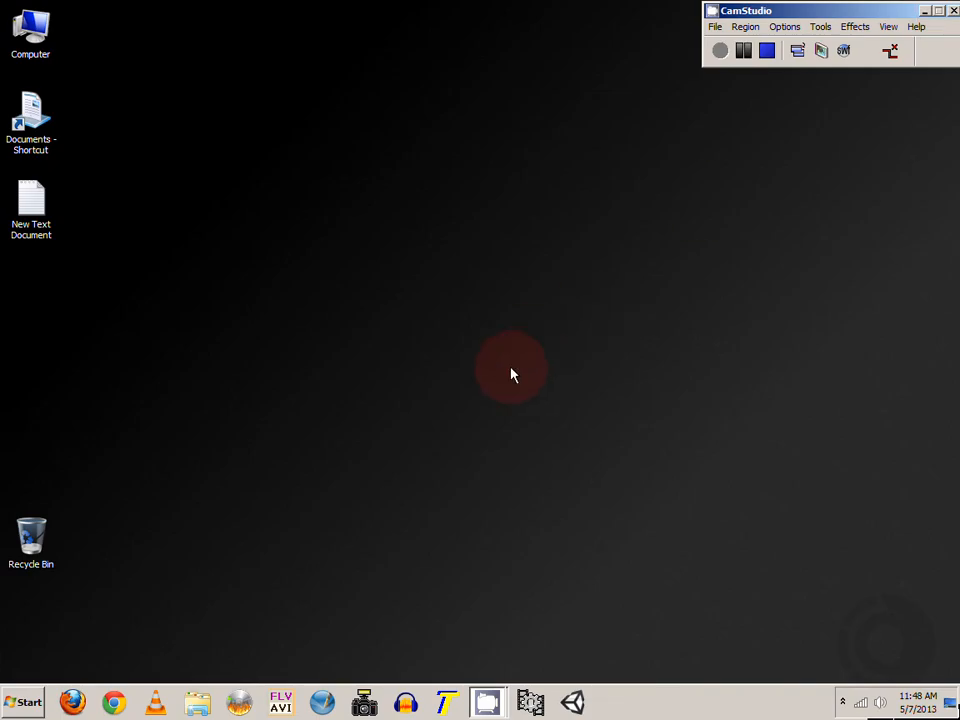
mouse_move(137, 588)
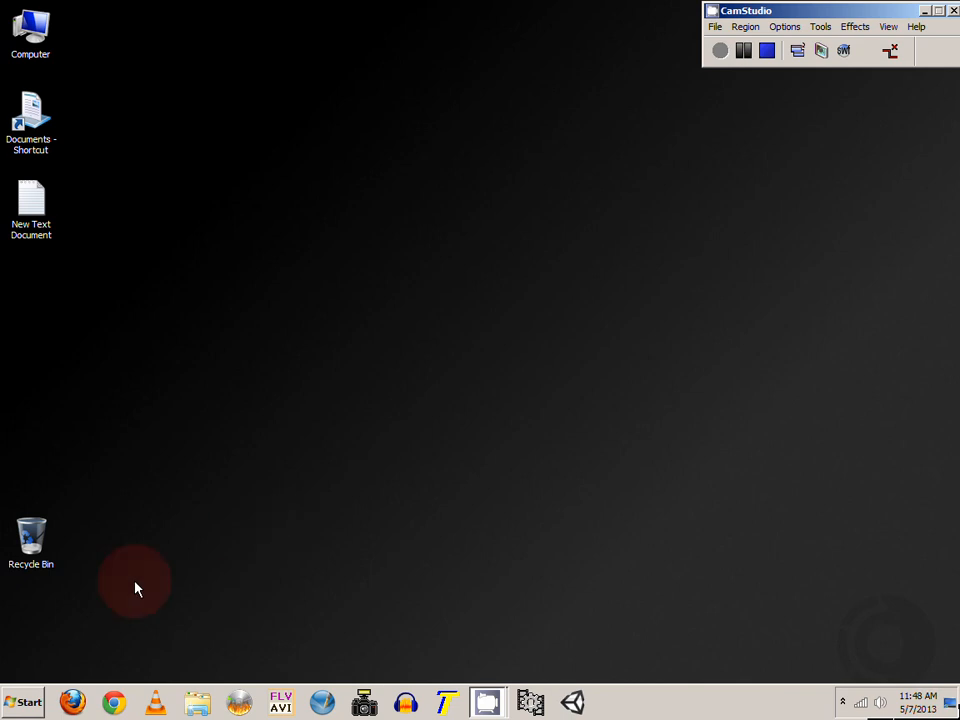
mouse_move(205, 562)
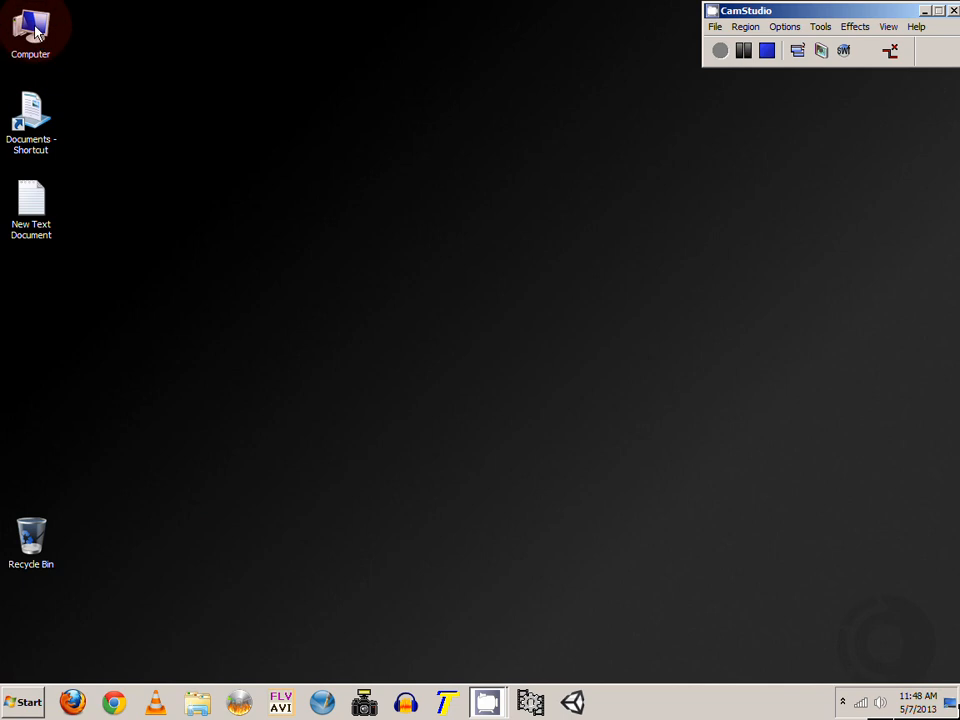
Step: Open Computer, then Local Disk C: > Users > CFandM profile folder
double_click(30, 30)
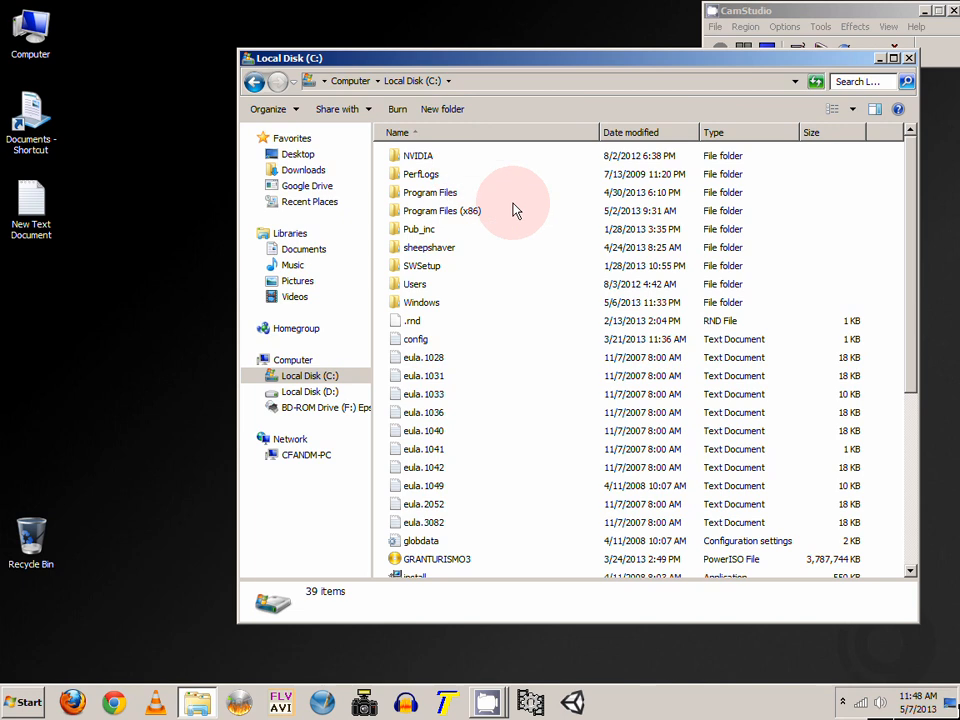
mouse_move(420, 293)
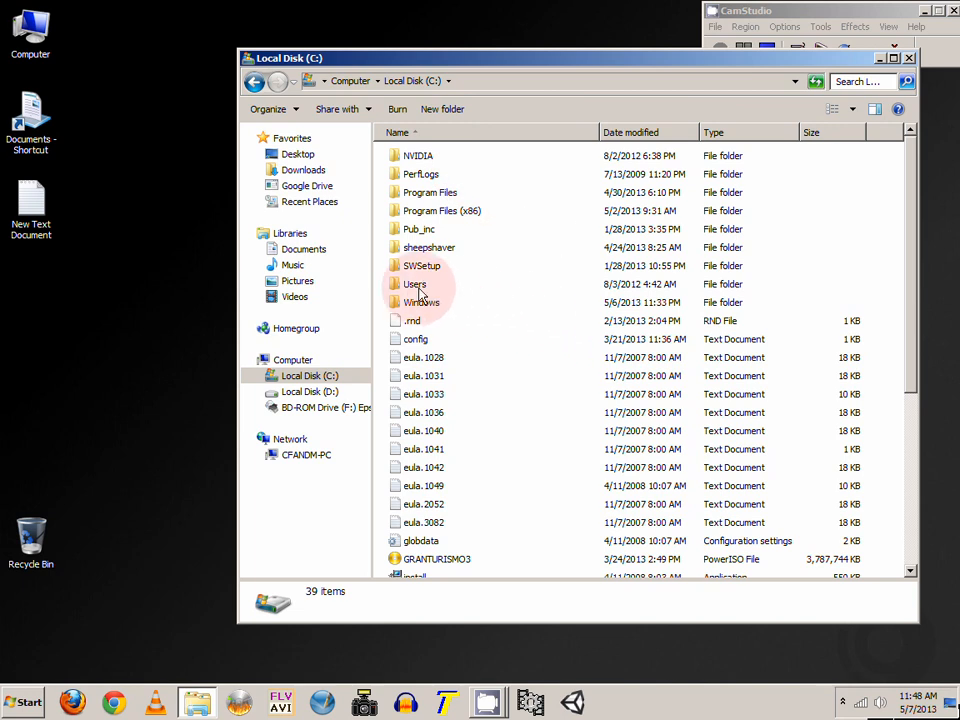
double_click(415, 284)
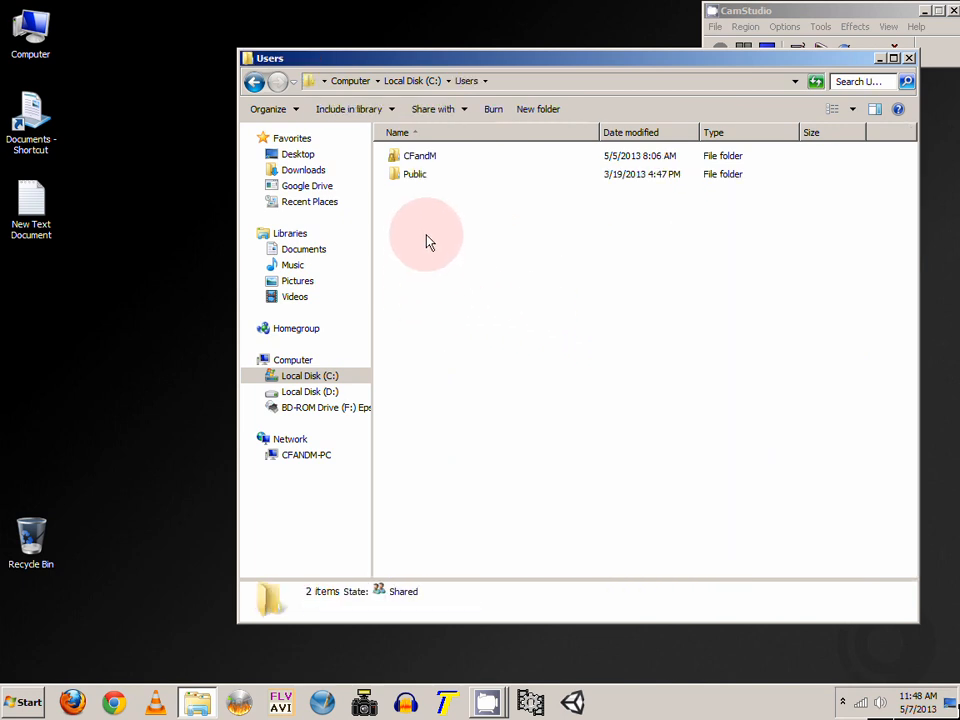
left_click(420, 155)
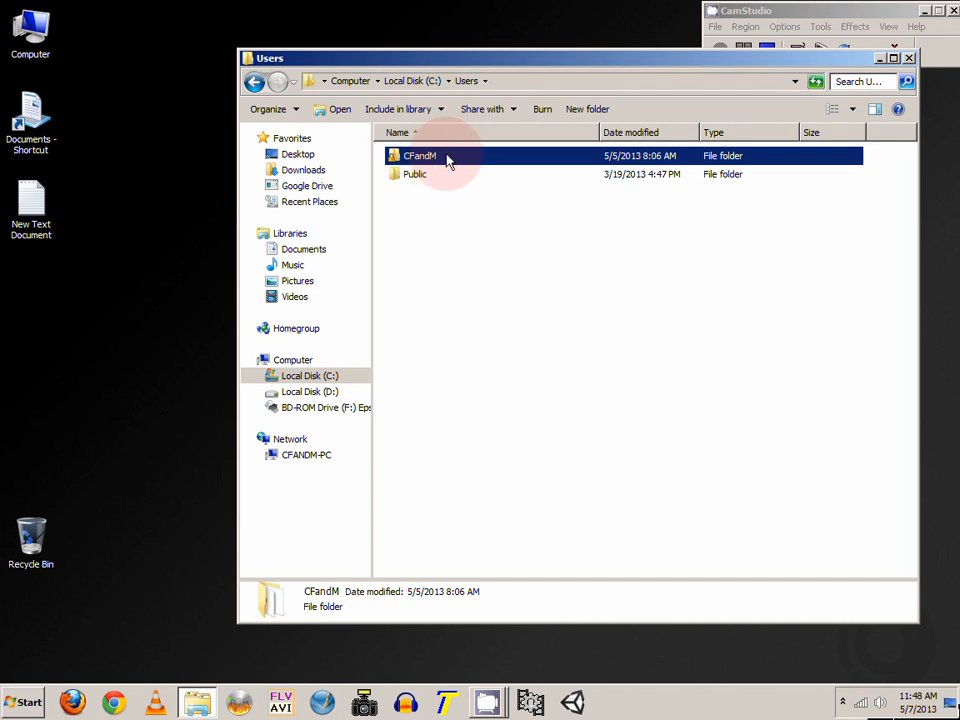
double_click(419, 155)
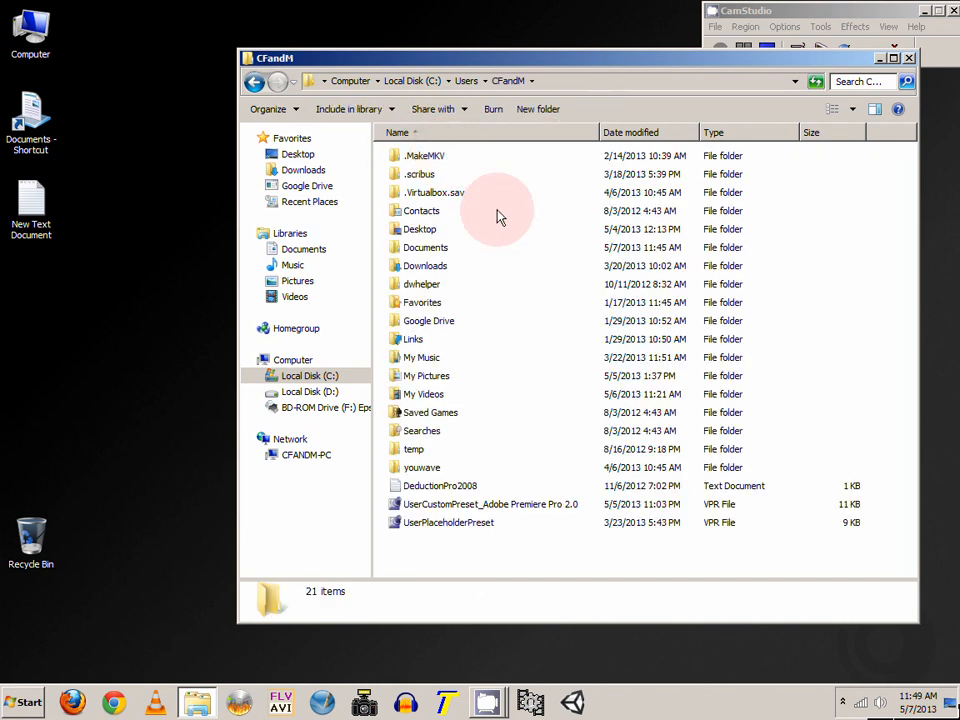
mouse_move(520, 415)
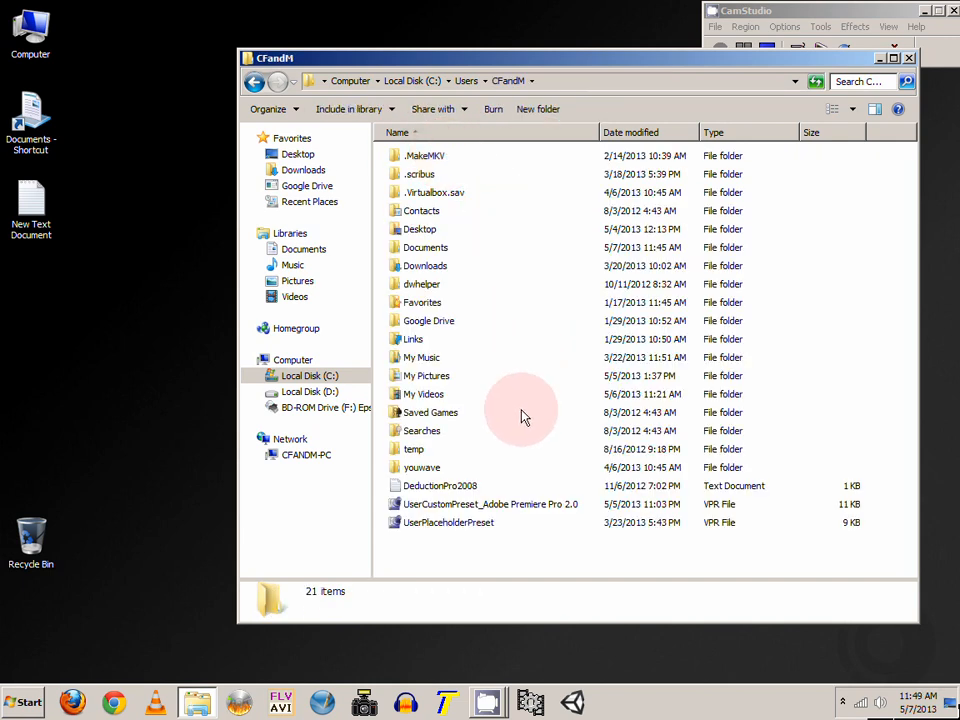
mouse_move(445, 193)
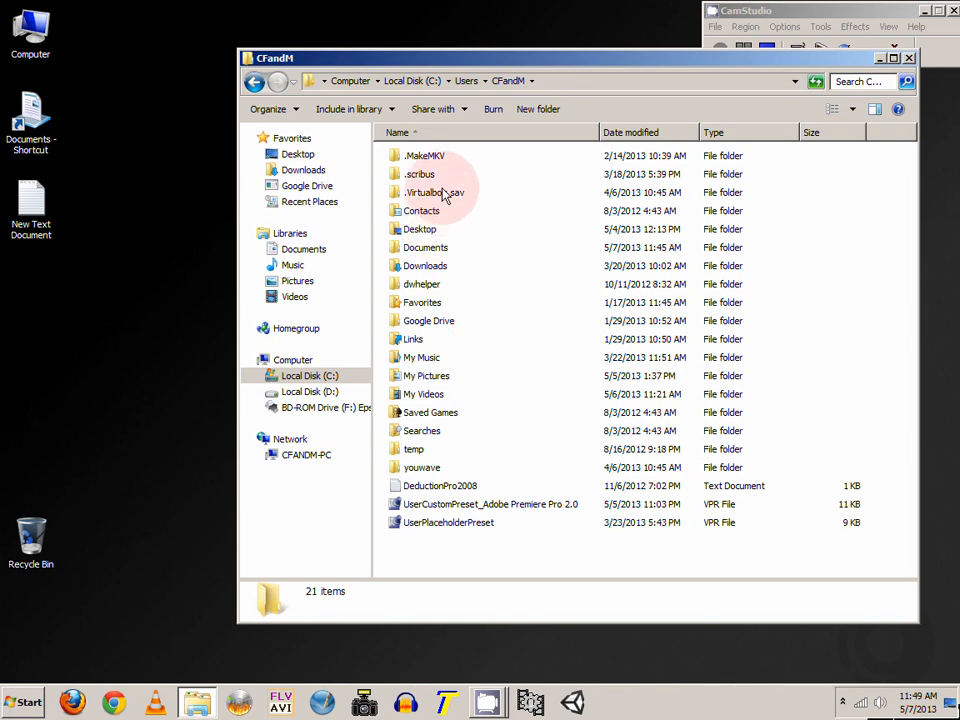
mouse_move(448, 278)
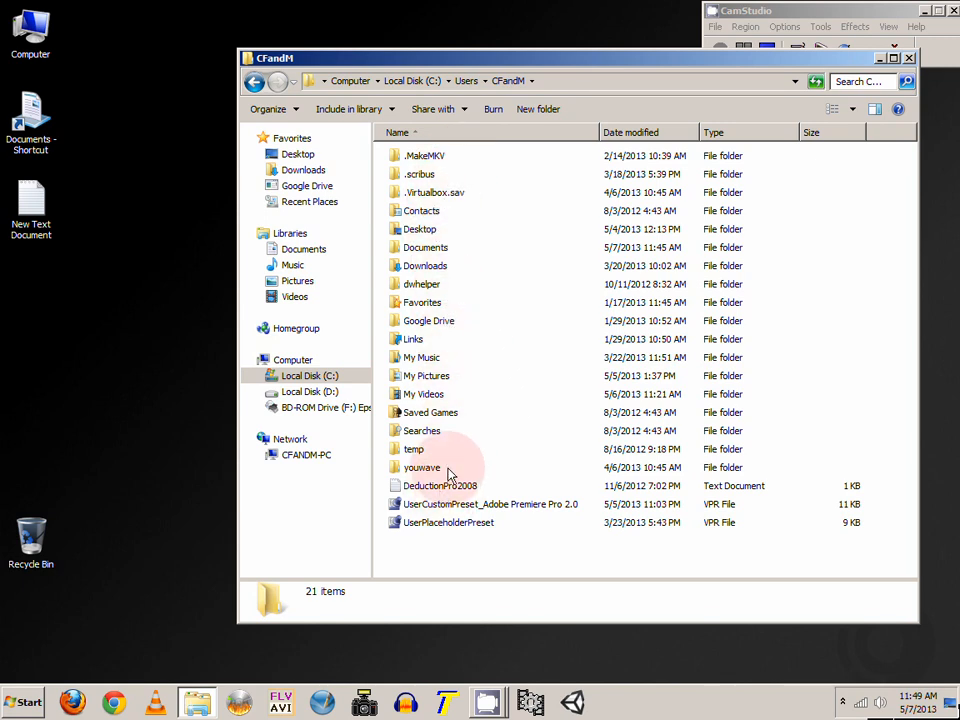
mouse_move(470, 225)
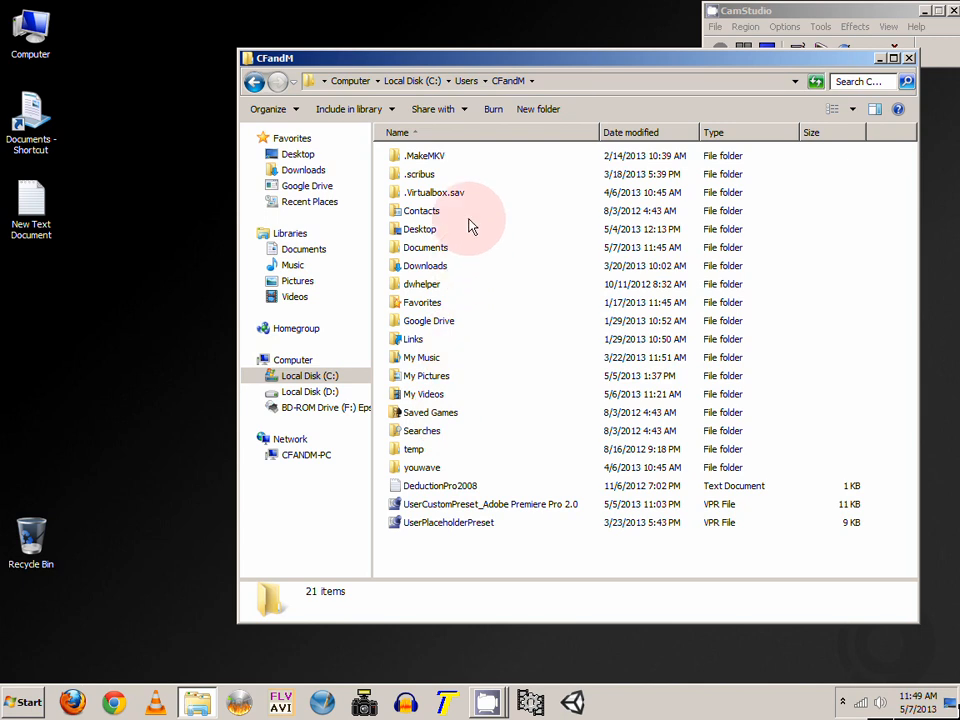
mouse_move(477, 150)
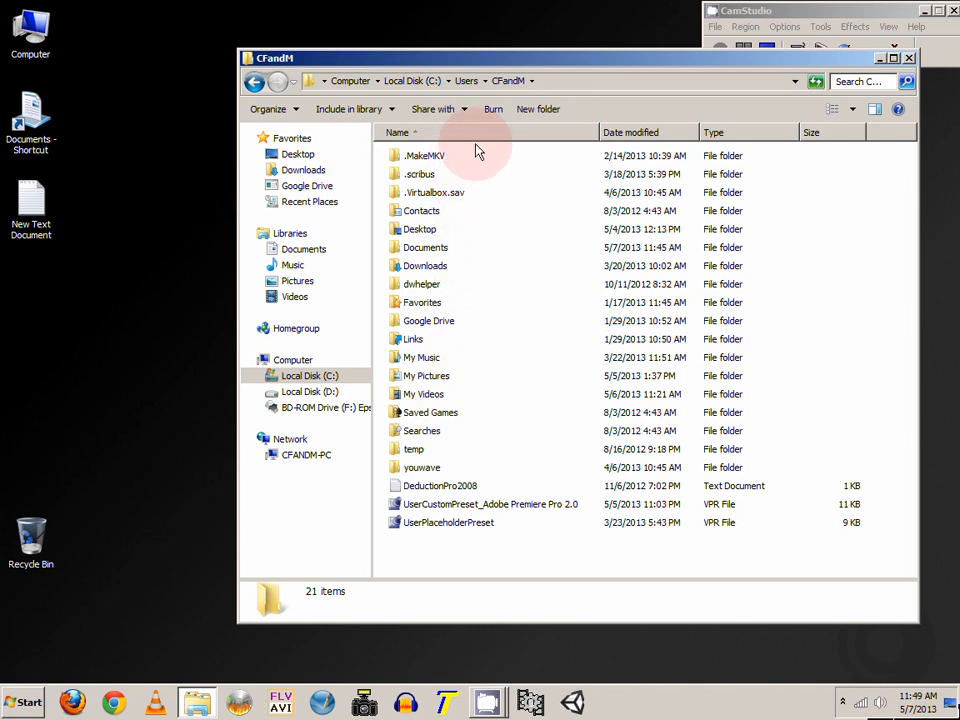
mouse_move(518, 158)
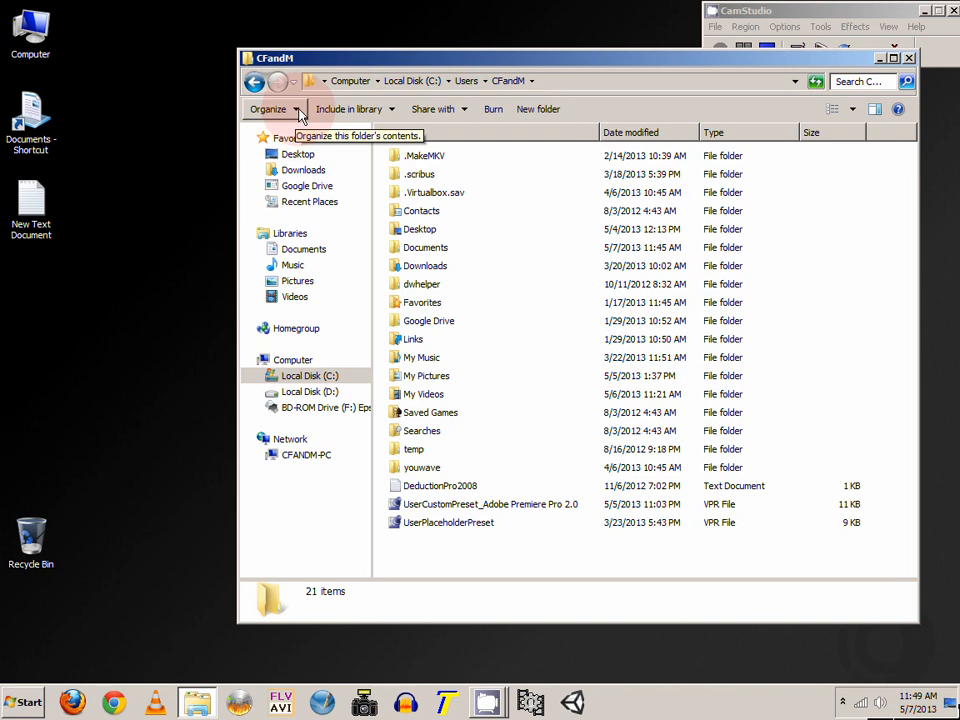
Step: Enable 'Show hidden files, folders, and drives' in Folder and search options and apply
left_click(268, 109)
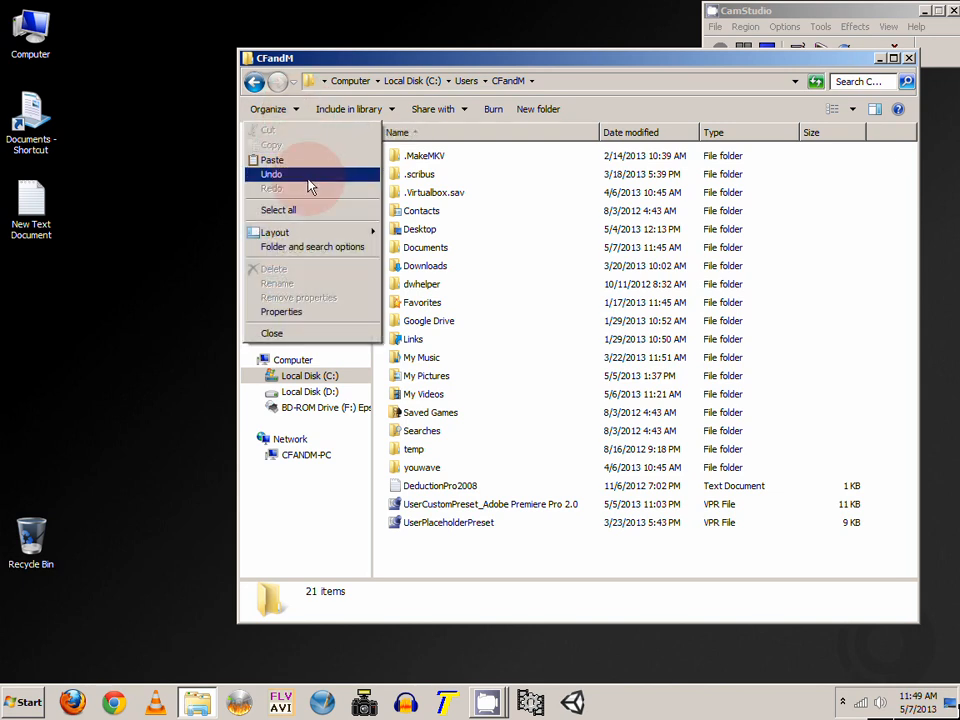
mouse_move(340, 246)
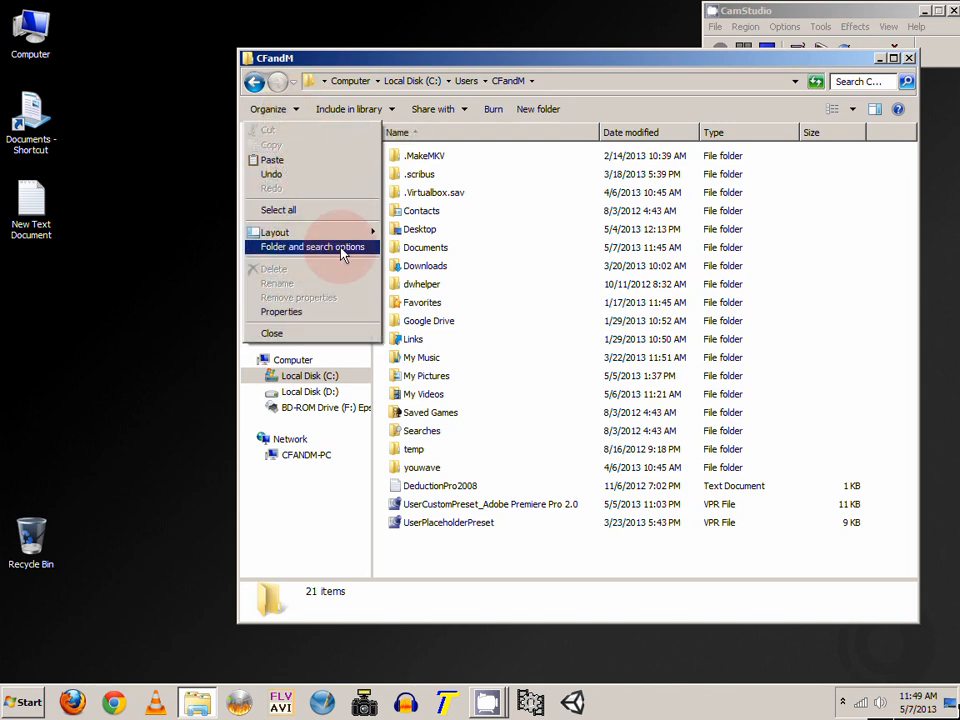
left_click(313, 247)
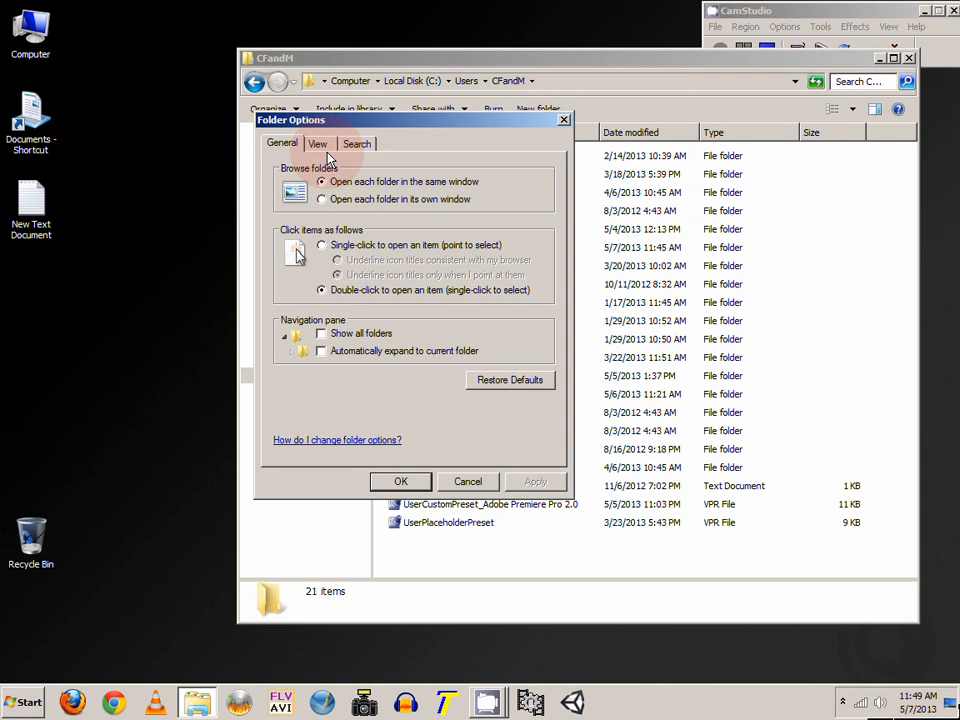
left_click(317, 143)
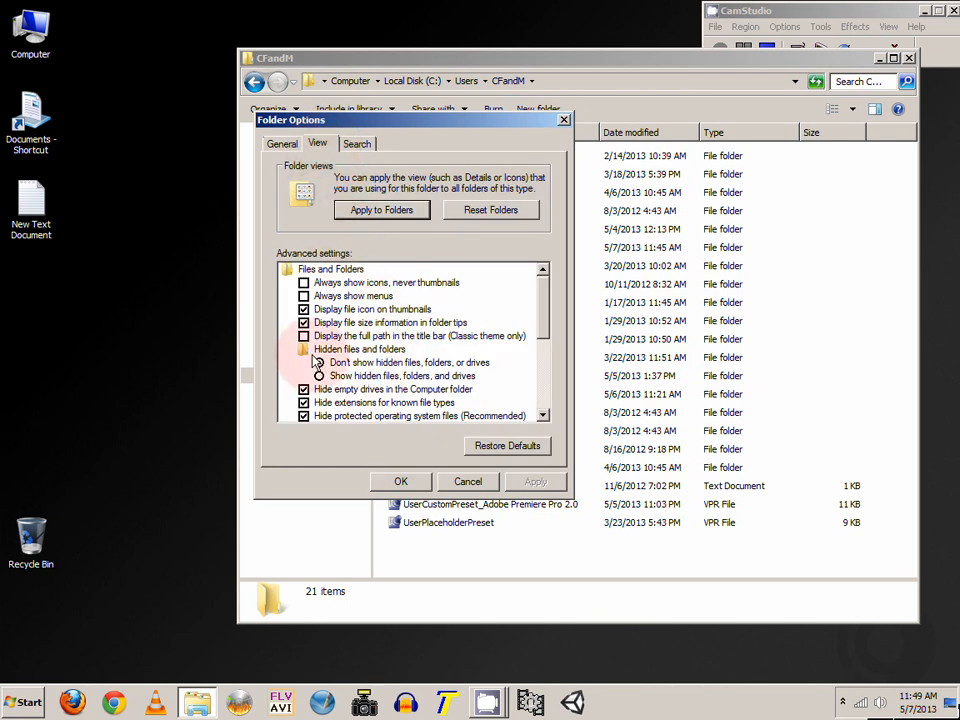
left_click(319, 362)
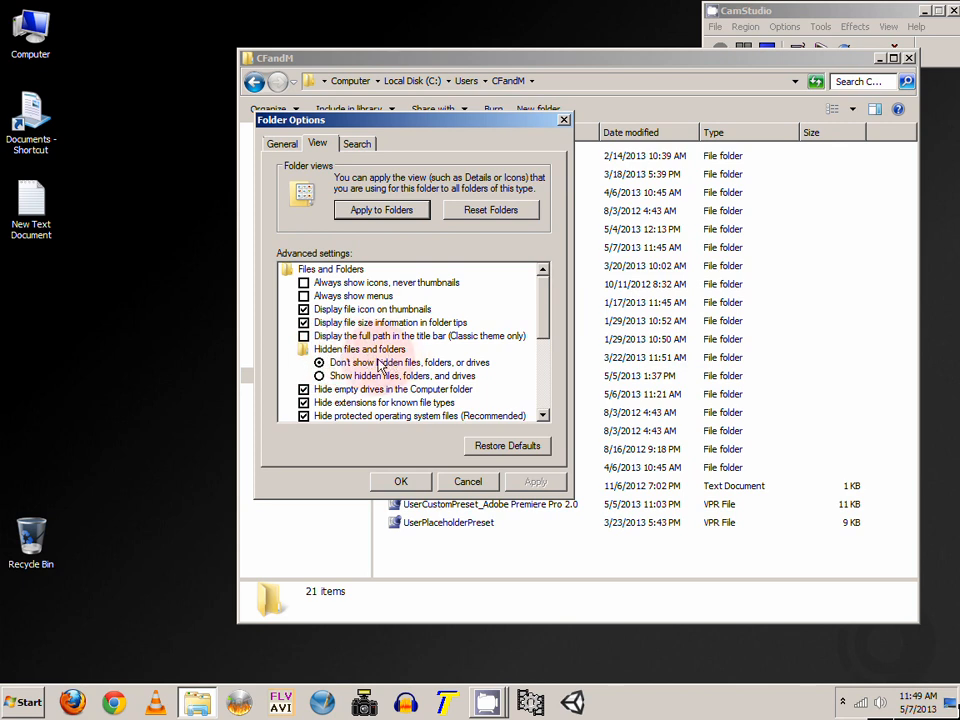
left_click(318, 375)
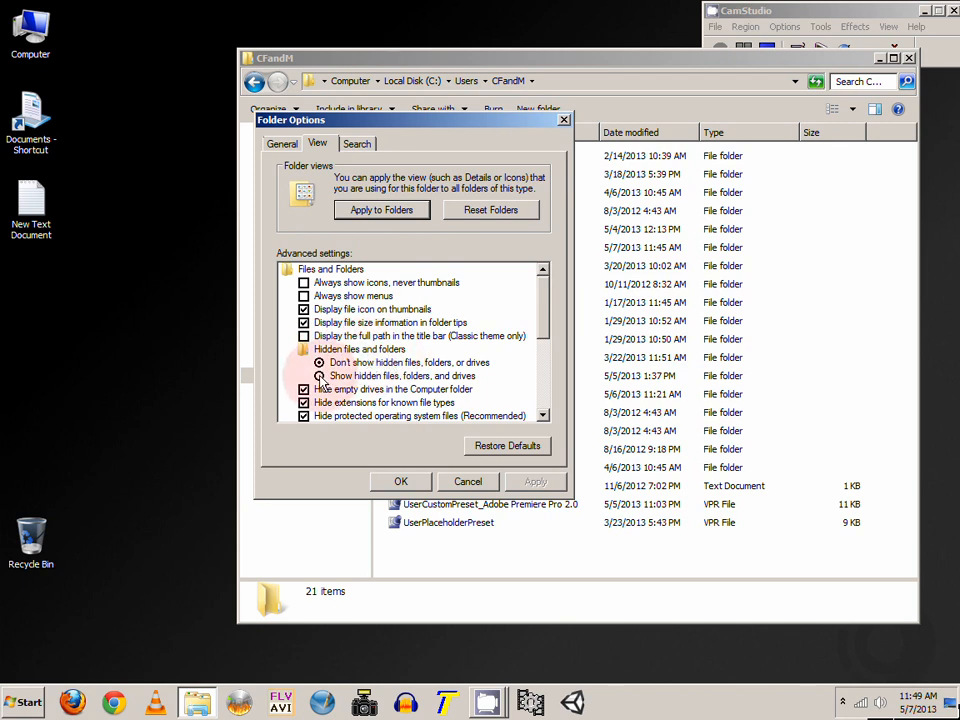
left_click(319, 375)
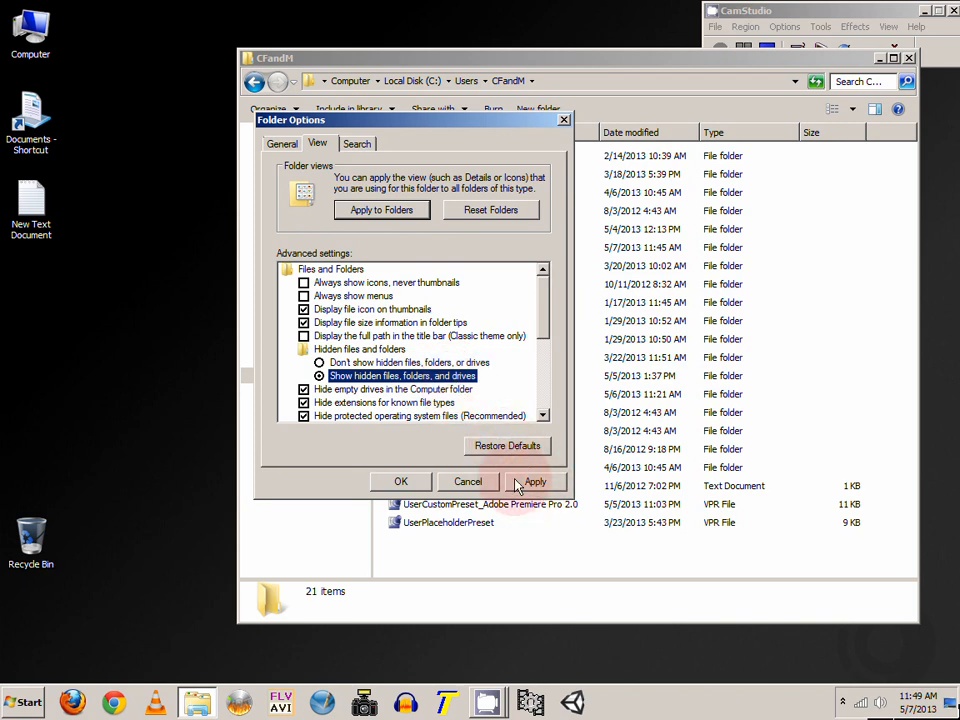
left_click(535, 481)
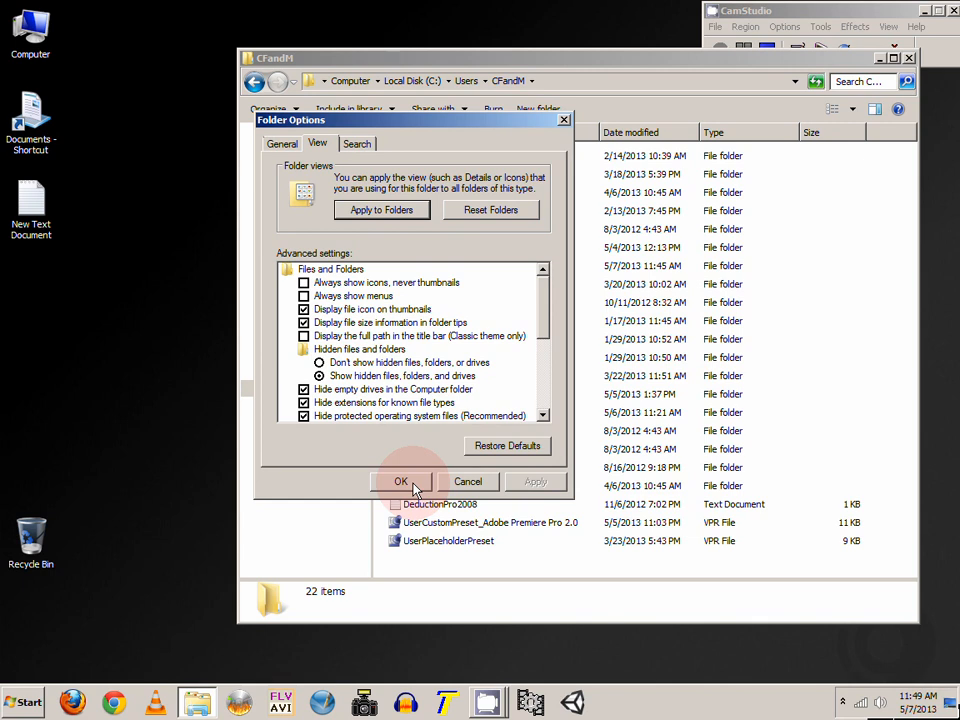
left_click(401, 481)
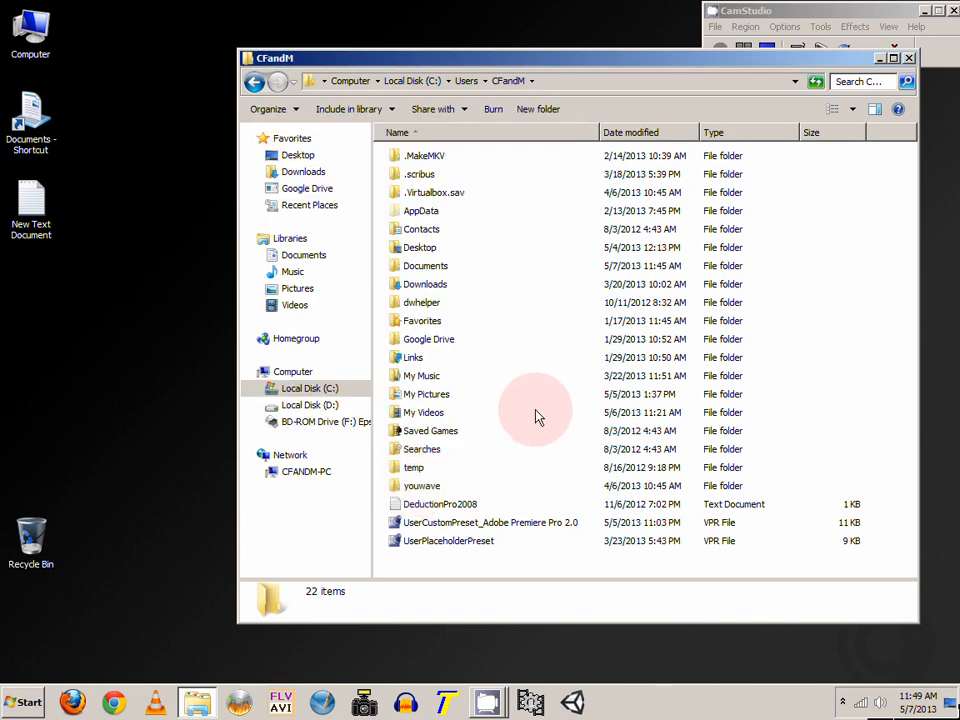
mouse_move(520, 272)
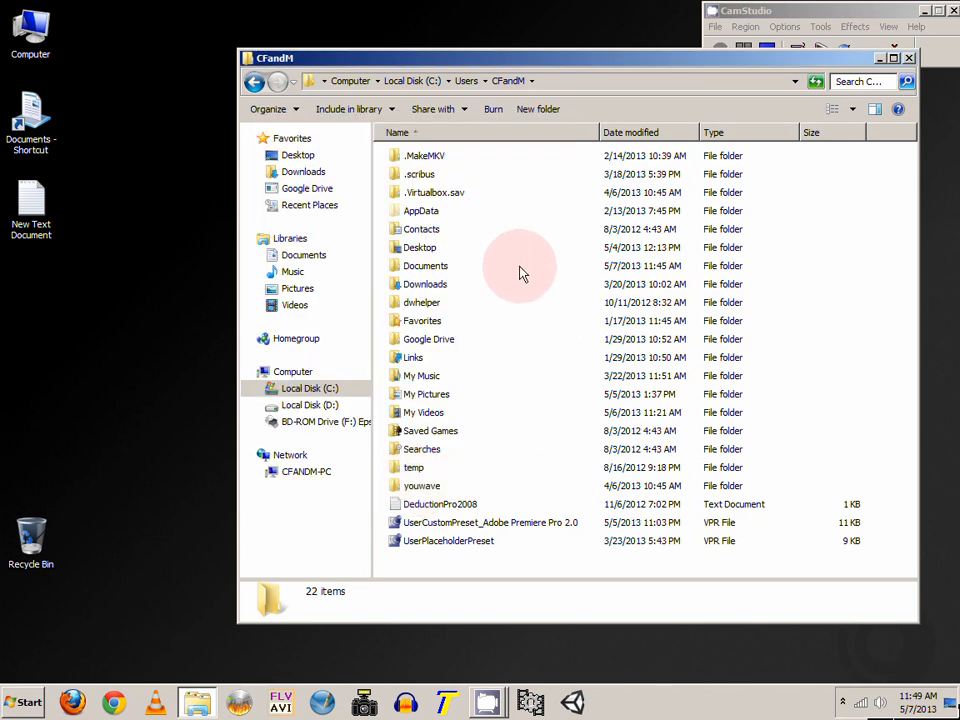
mouse_move(402, 217)
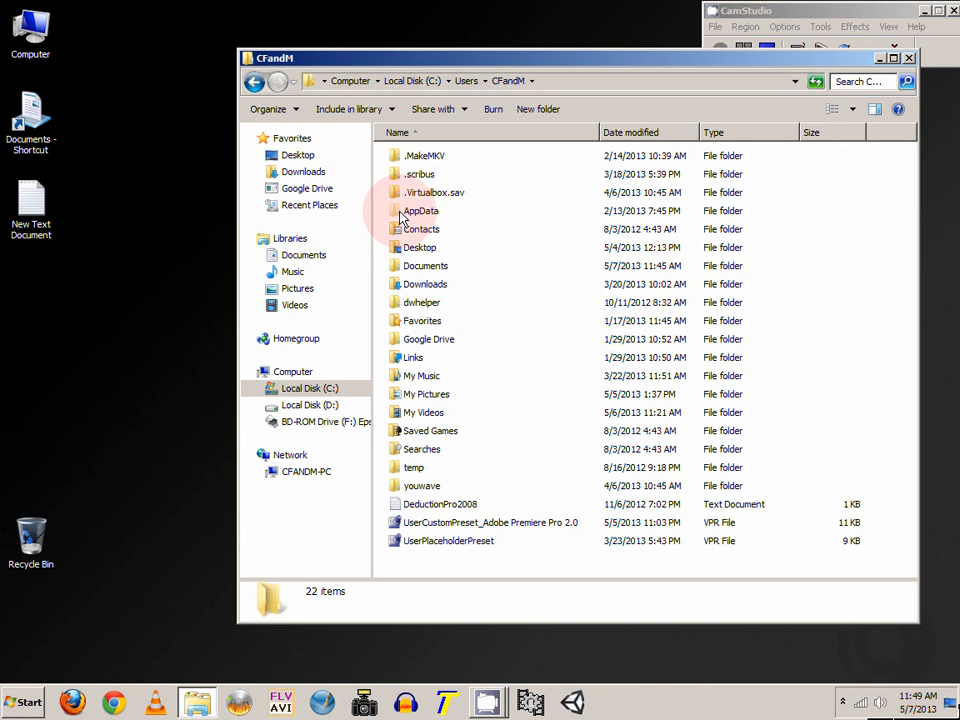
mouse_move(394, 213)
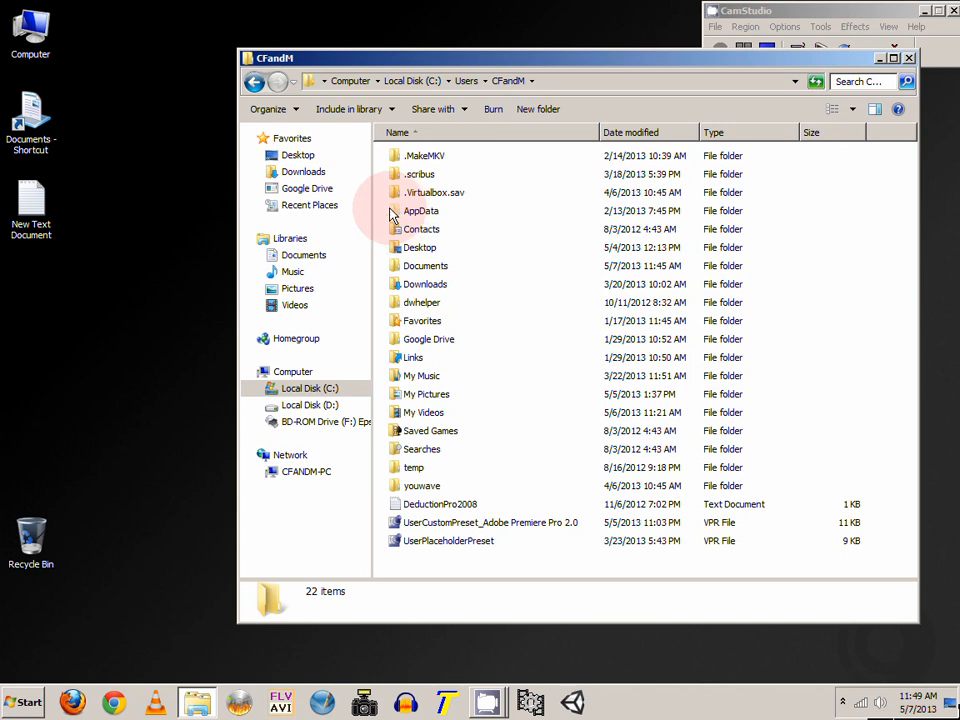
mouse_move(398, 198)
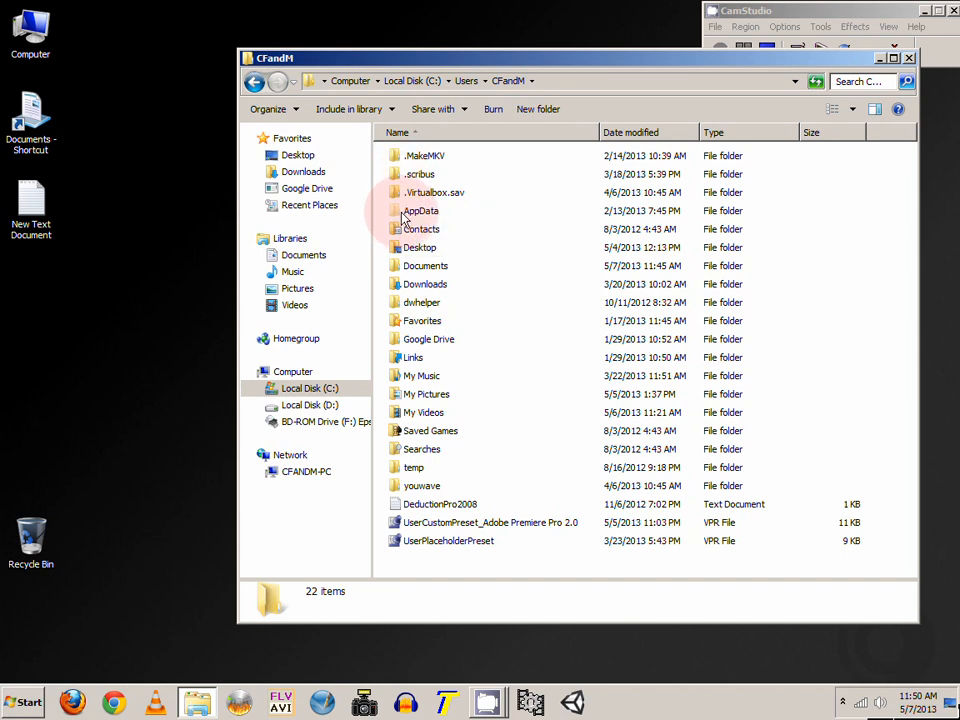
mouse_move(420, 211)
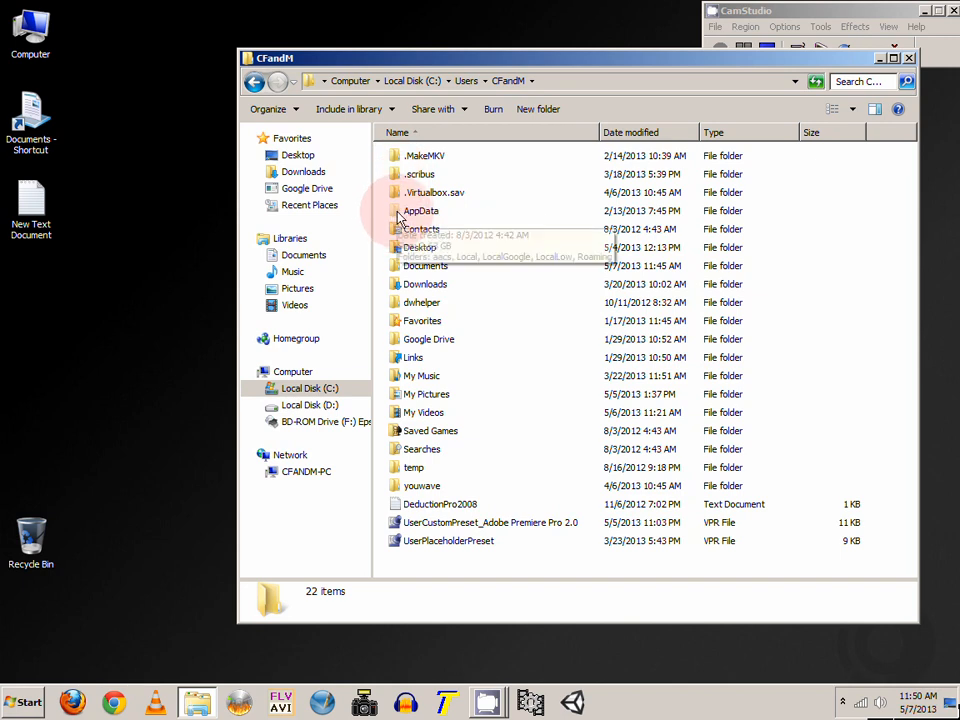
mouse_move(420, 210)
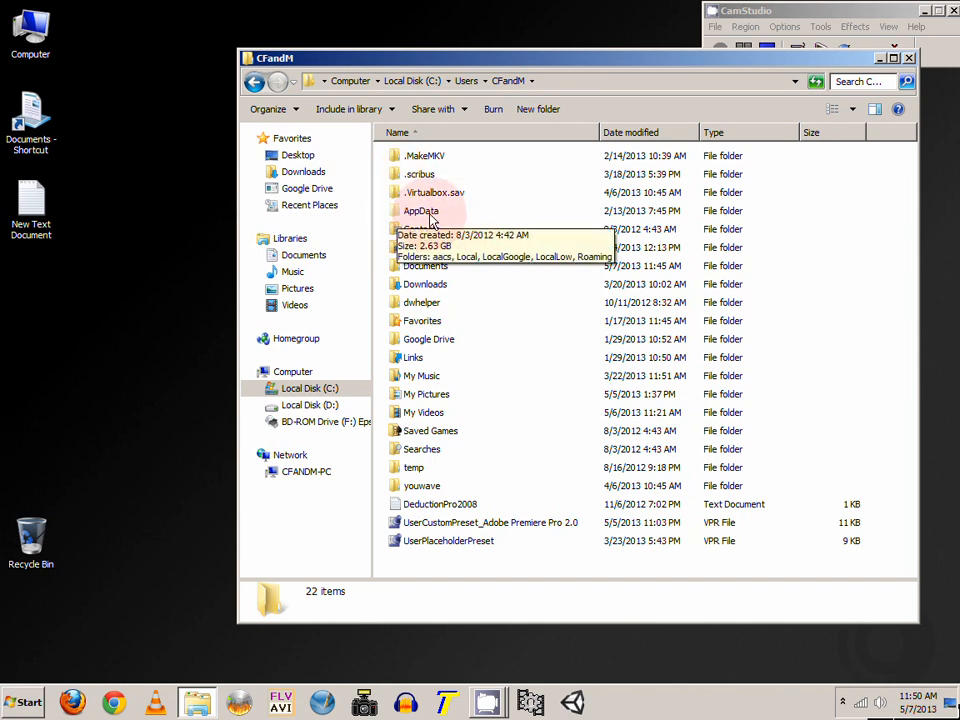
mouse_move(418, 217)
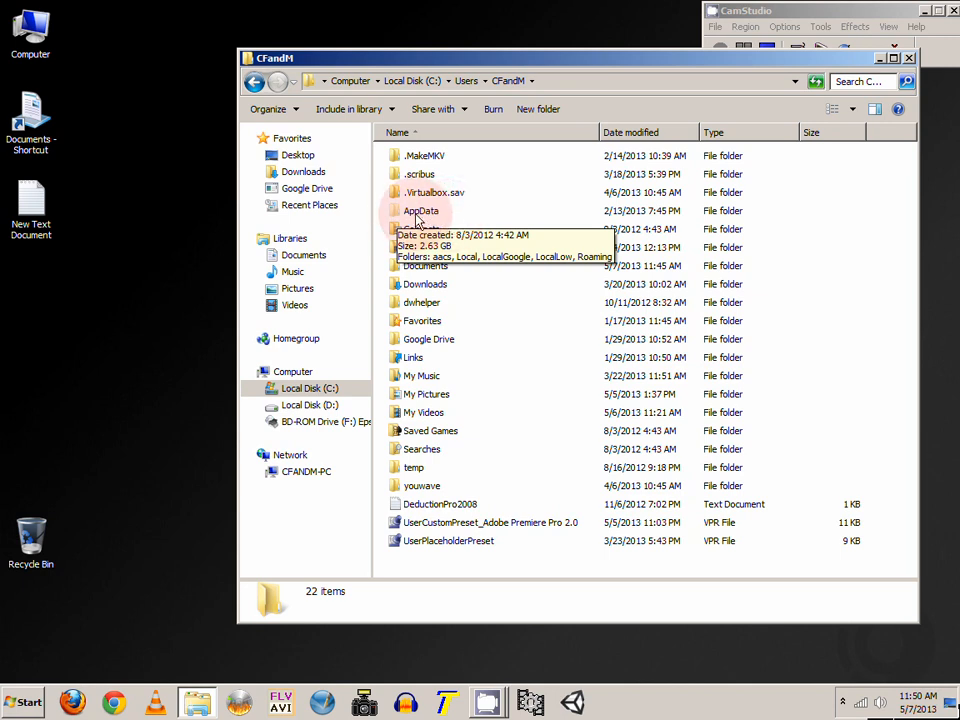
Step: Open AppData > Roaming in the CFandM profile
double_click(420, 210)
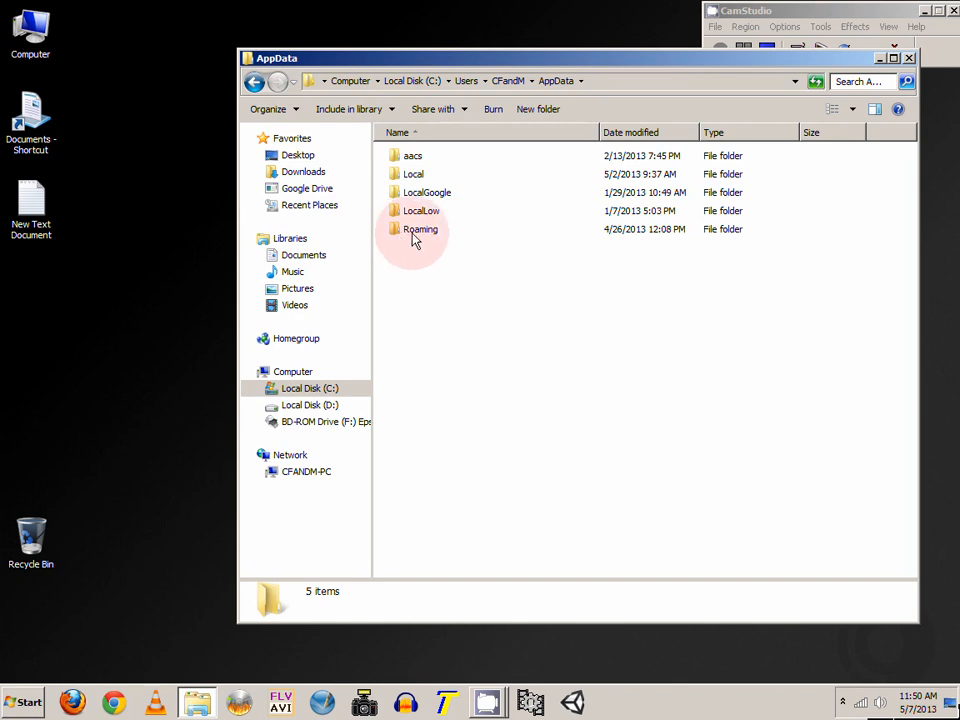
left_click(420, 229)
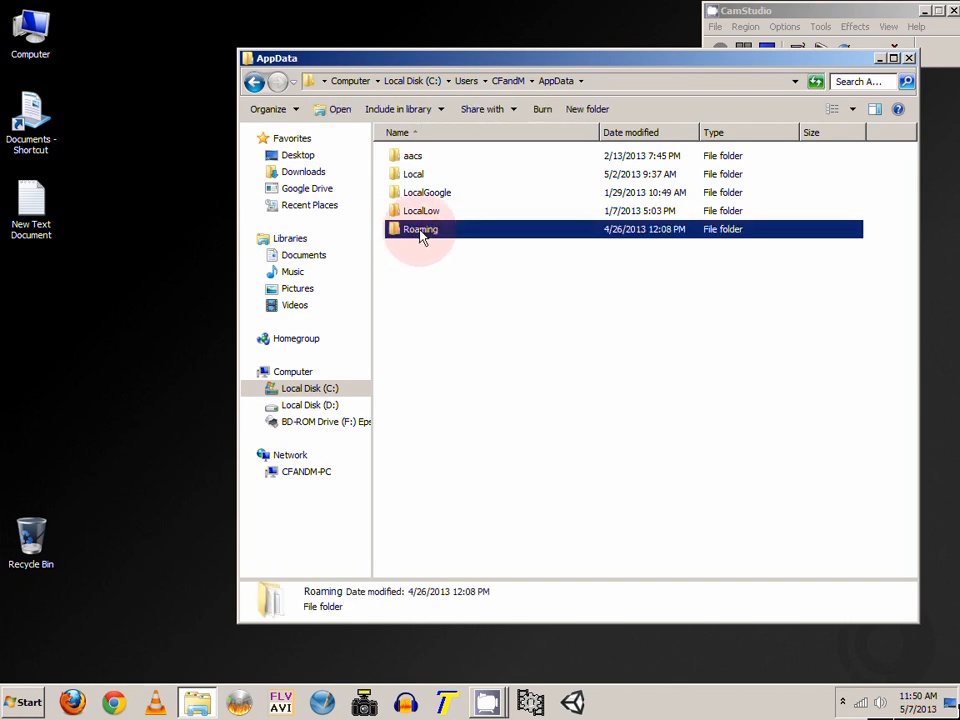
double_click(419, 229)
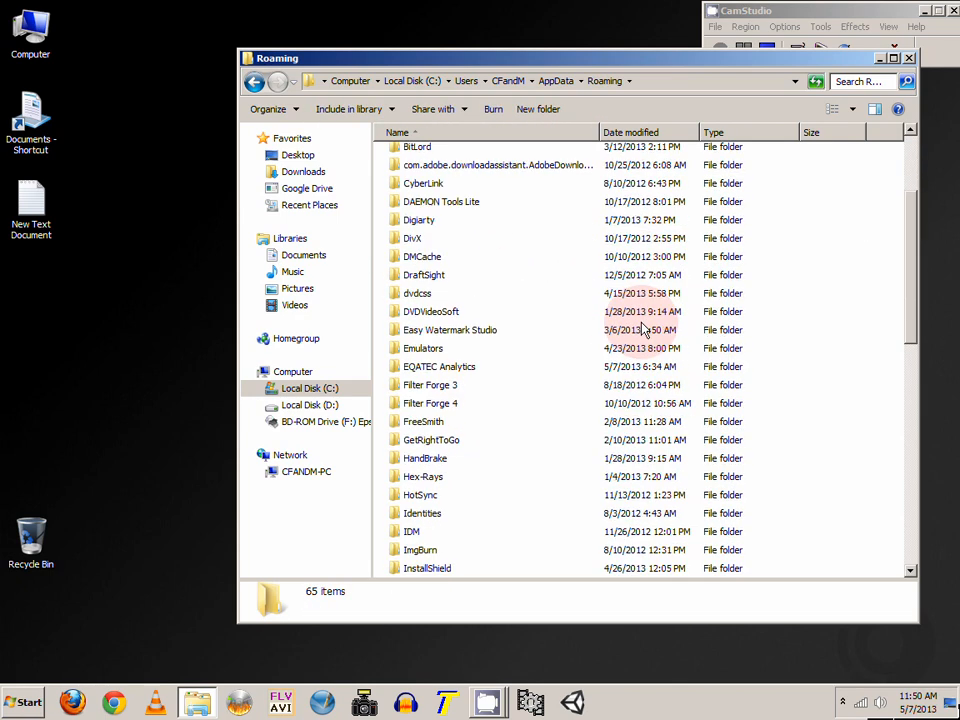
mouse_move(435, 403)
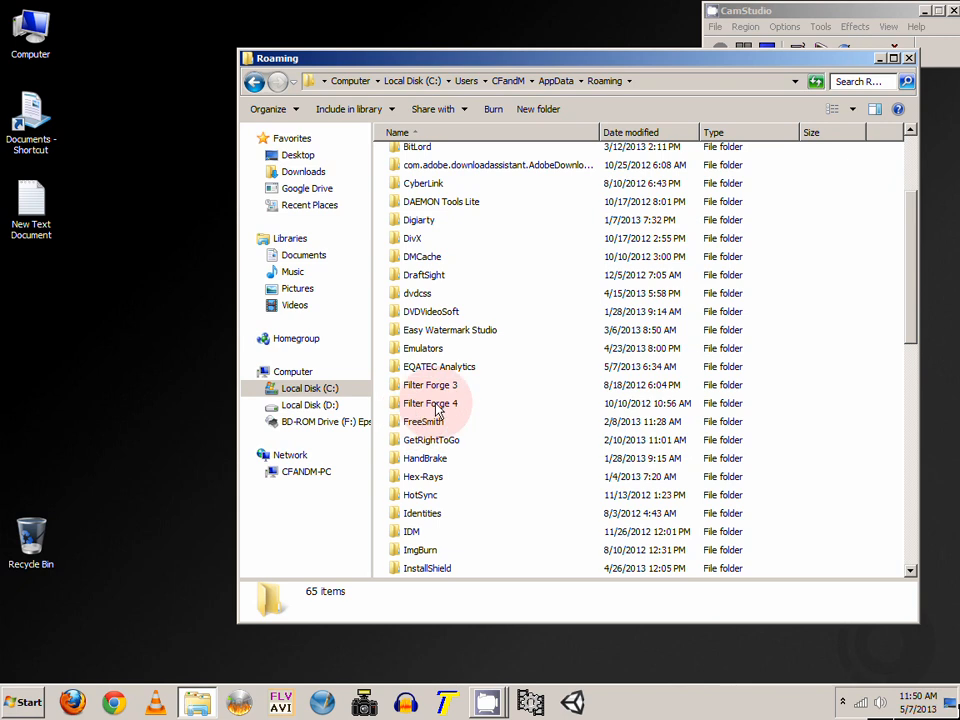
mouse_move(430, 403)
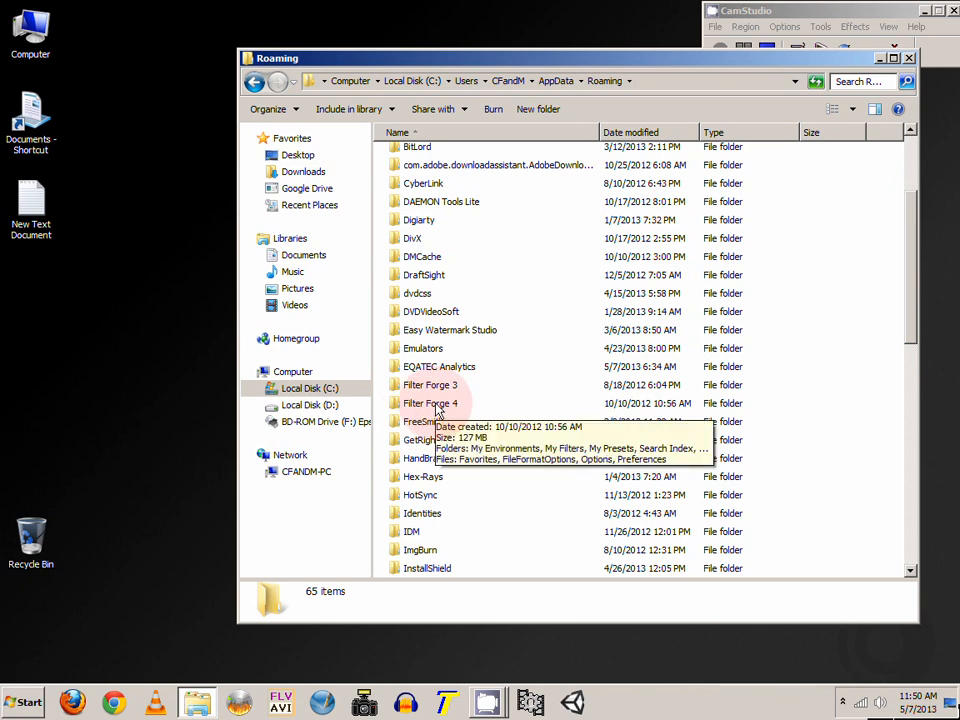
Step: Open Filter Forge 4 > My Filters to view the Collage filter file
double_click(430, 403)
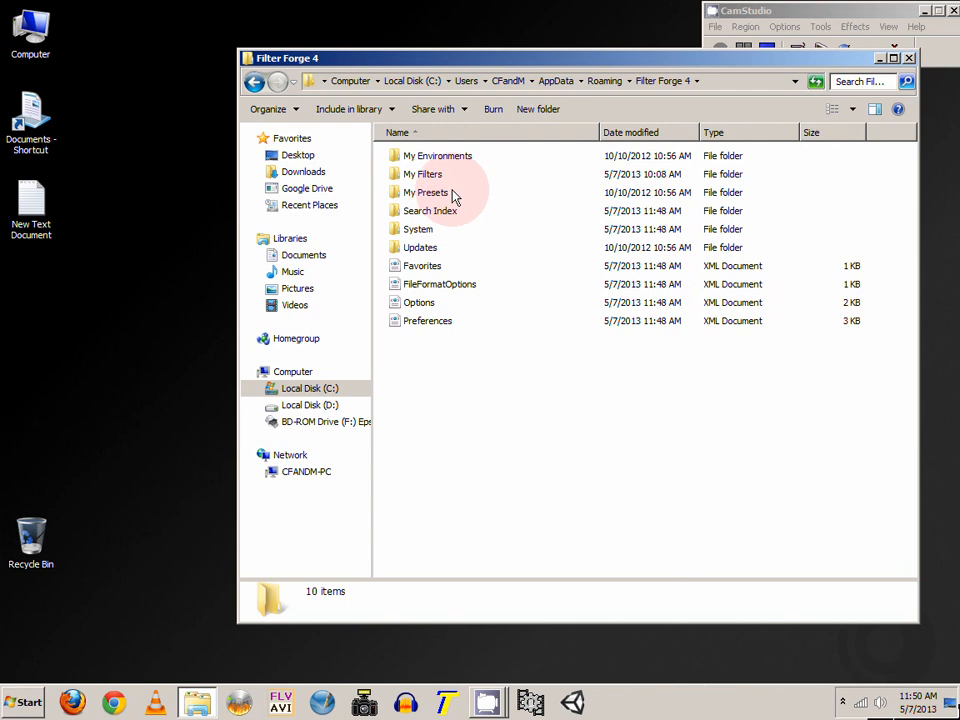
mouse_move(430, 174)
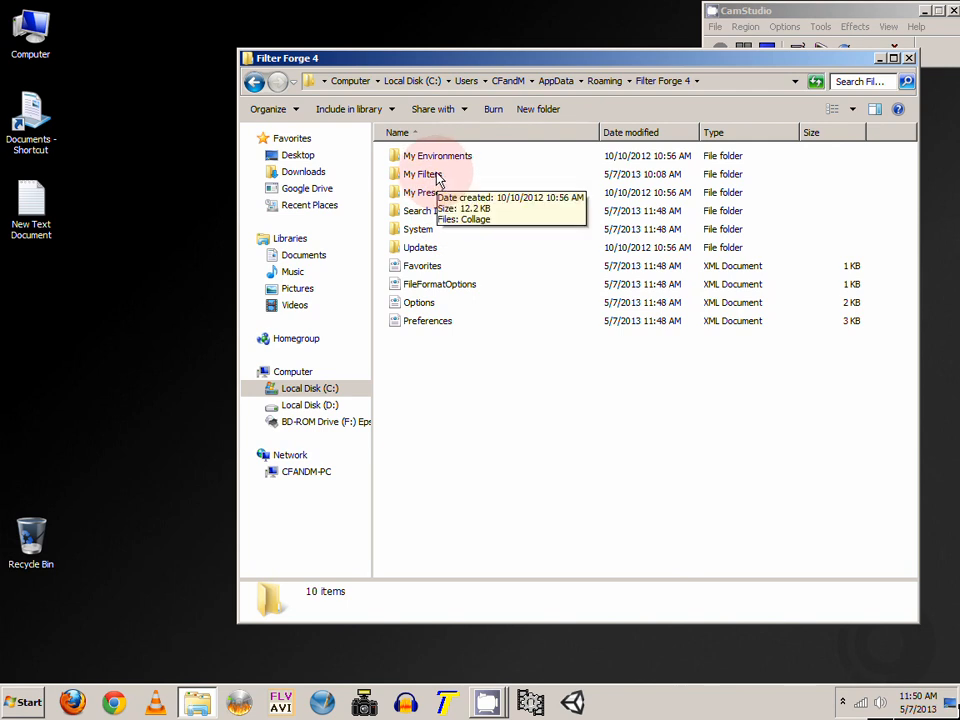
double_click(420, 173)
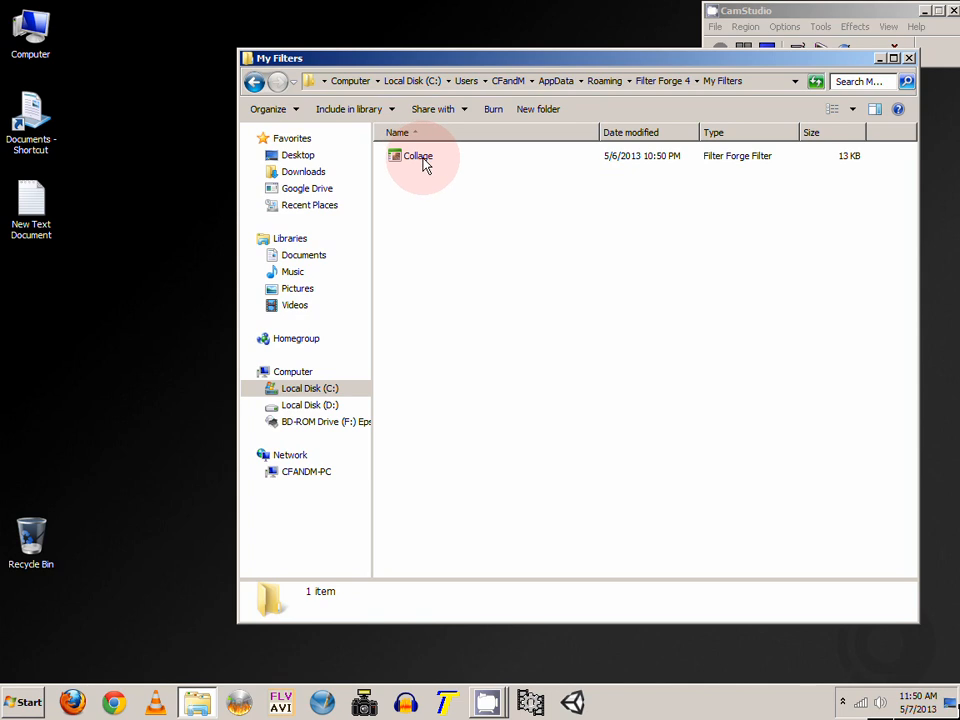
Step: Copy the Collage filter file, then go back to Roaming and scroll to Filter Forge 4
right_click(417, 155)
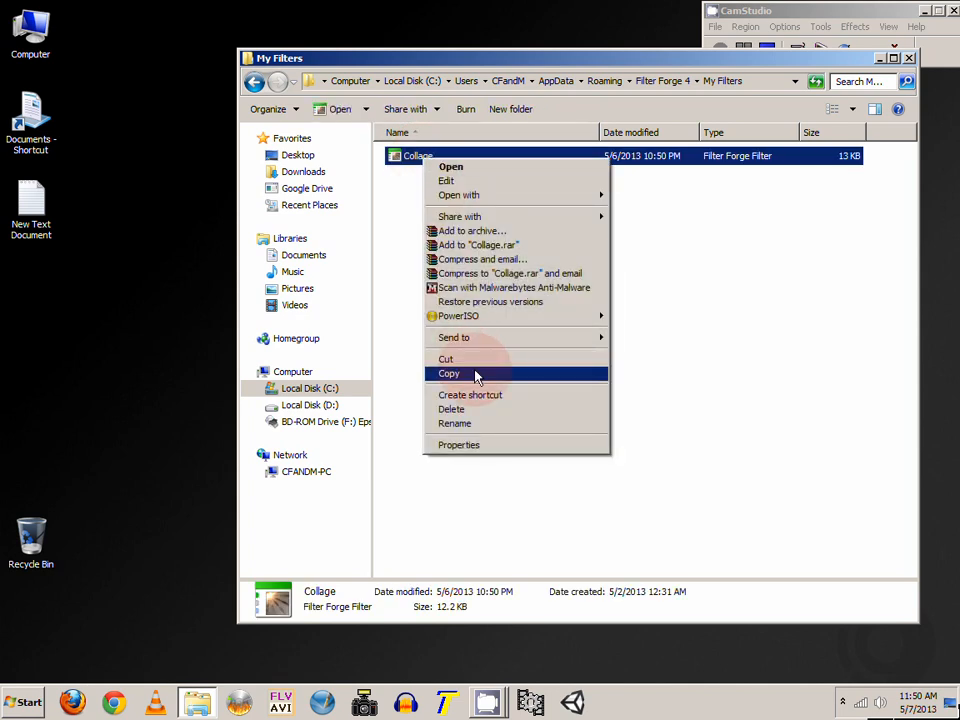
left_click(449, 373)
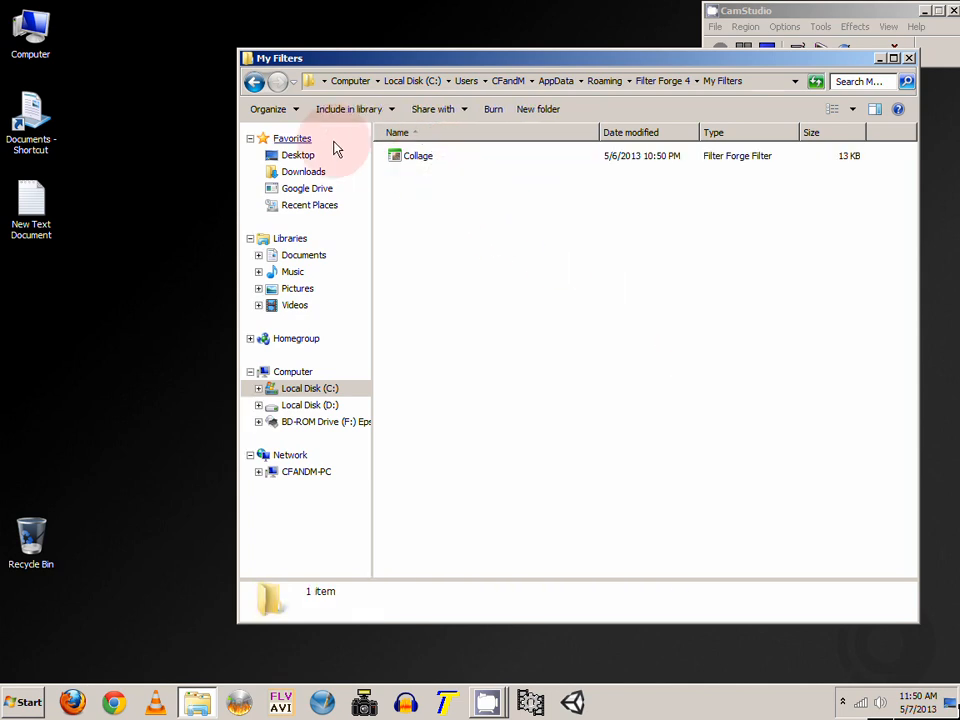
mouse_move(255, 82)
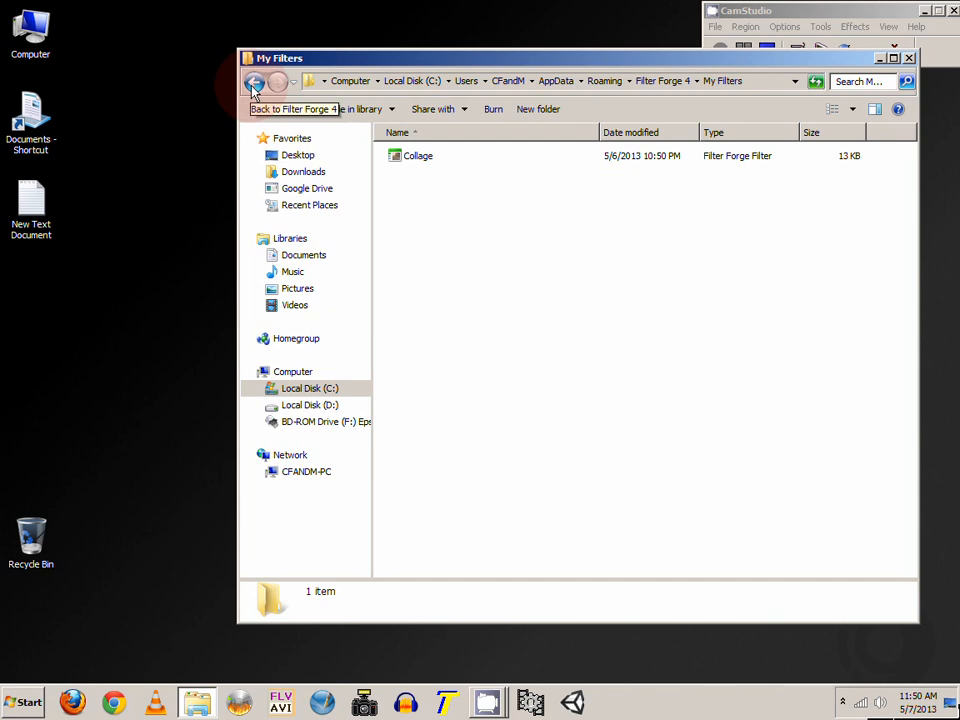
left_click(255, 81)
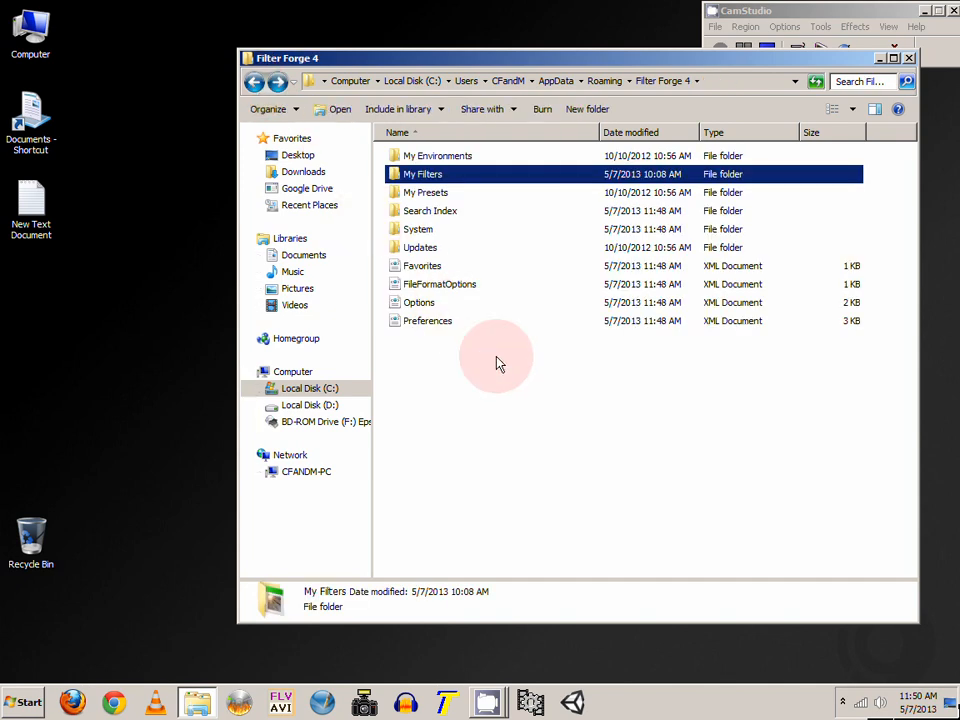
mouse_move(255, 82)
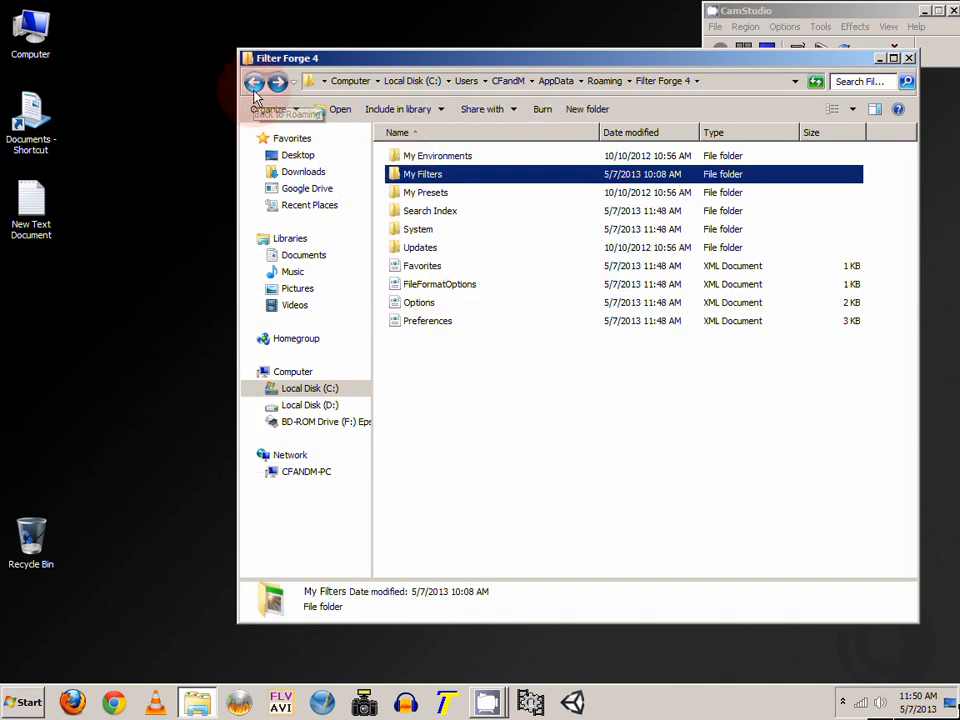
mouse_move(380, 207)
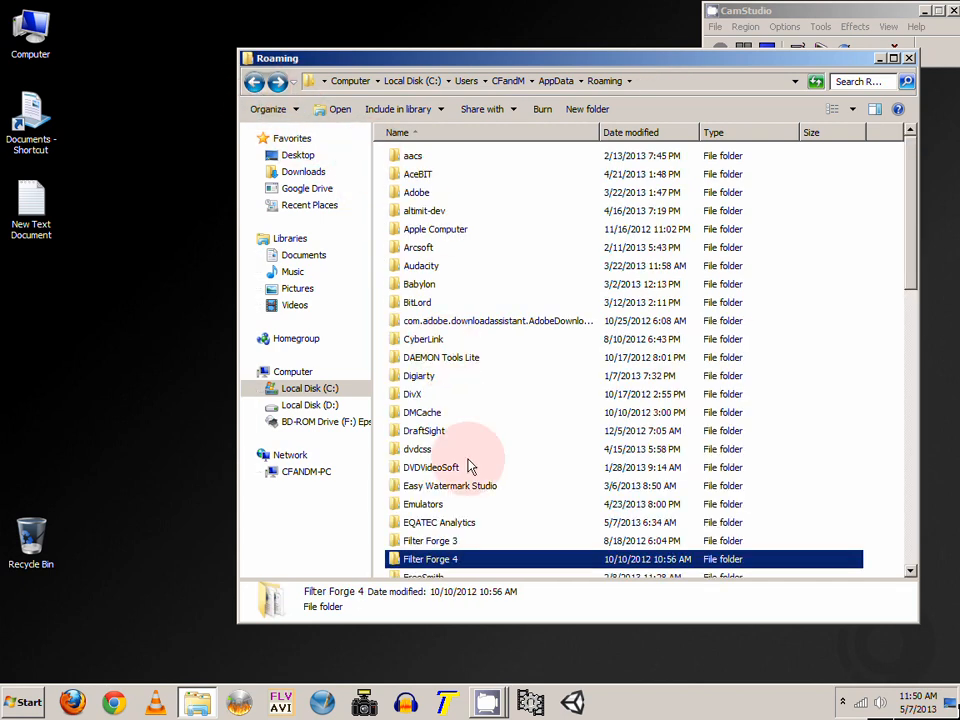
scroll("down", 3)
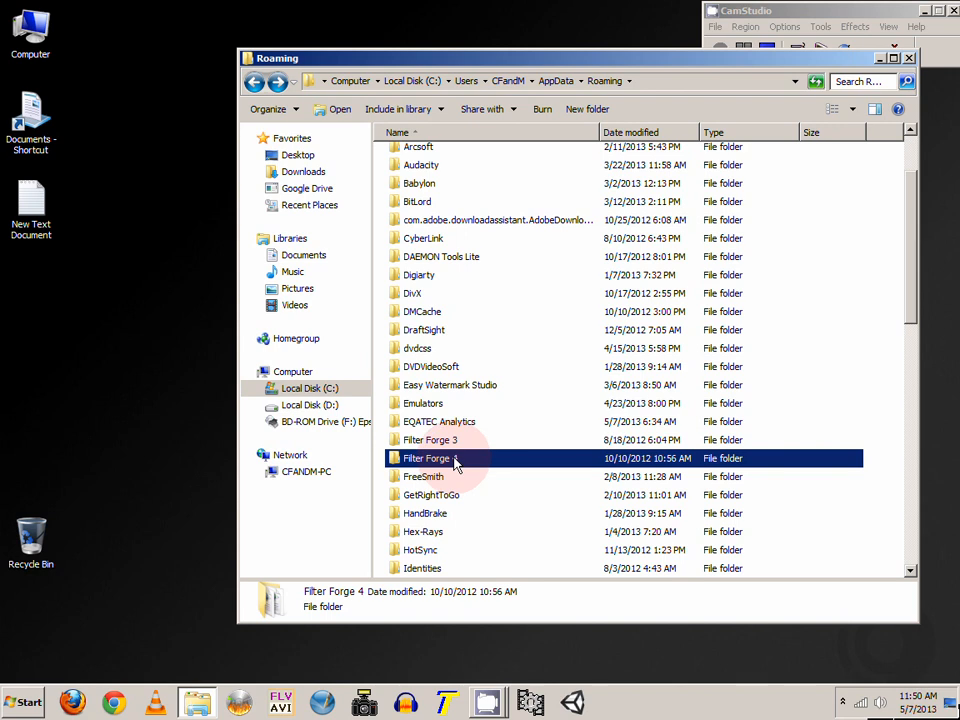
mouse_move(443, 458)
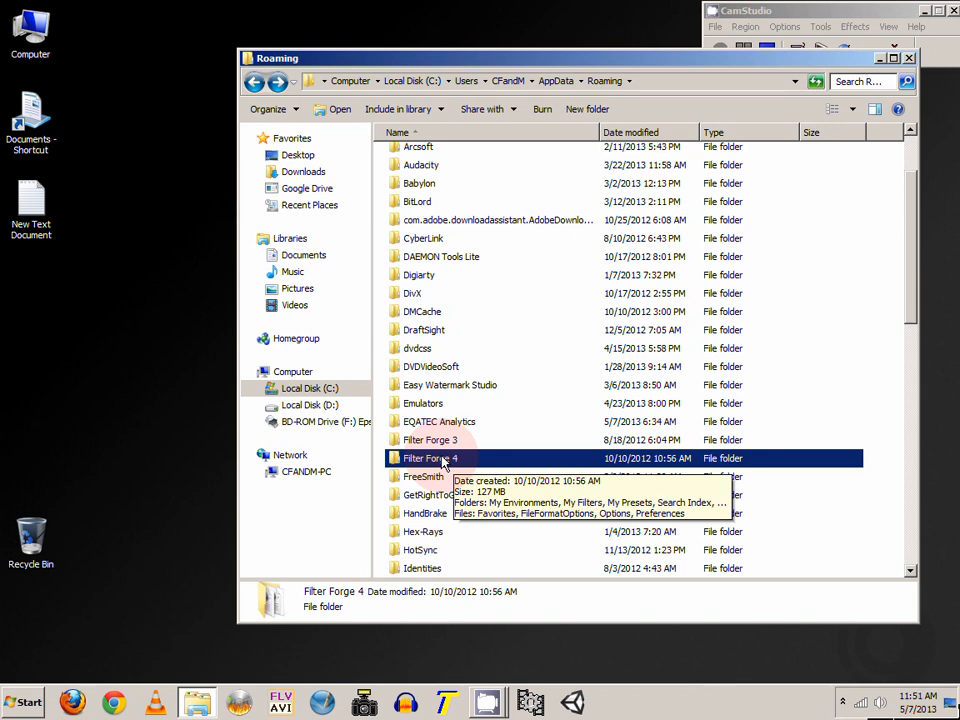
mouse_move(463, 460)
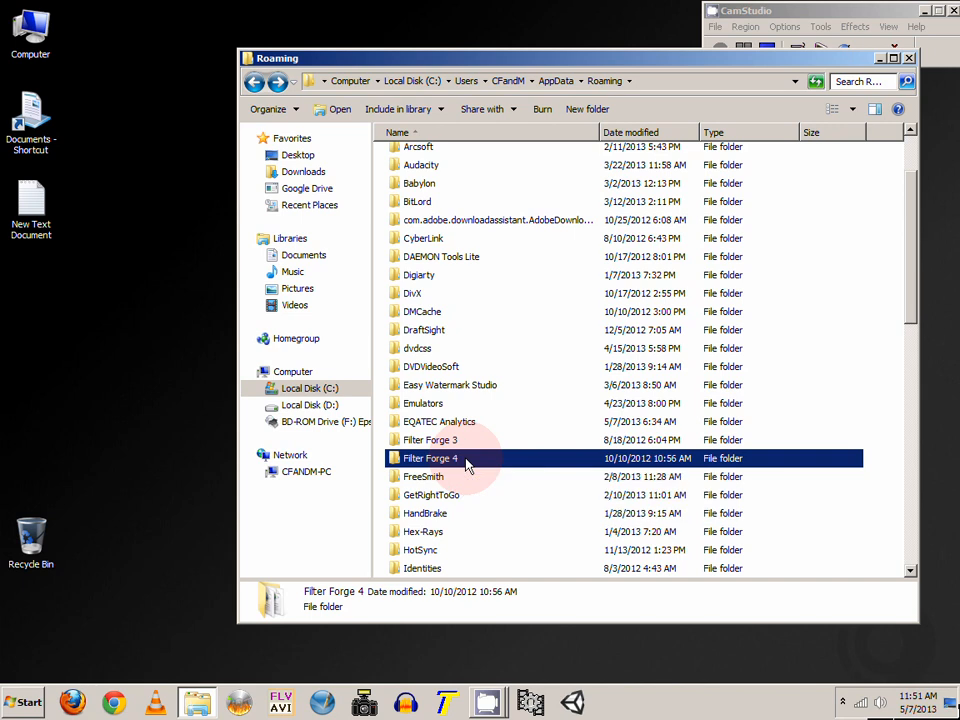
Step: Open Filter Forge 4 > System > Library, listing 136 library filters
double_click(430, 458)
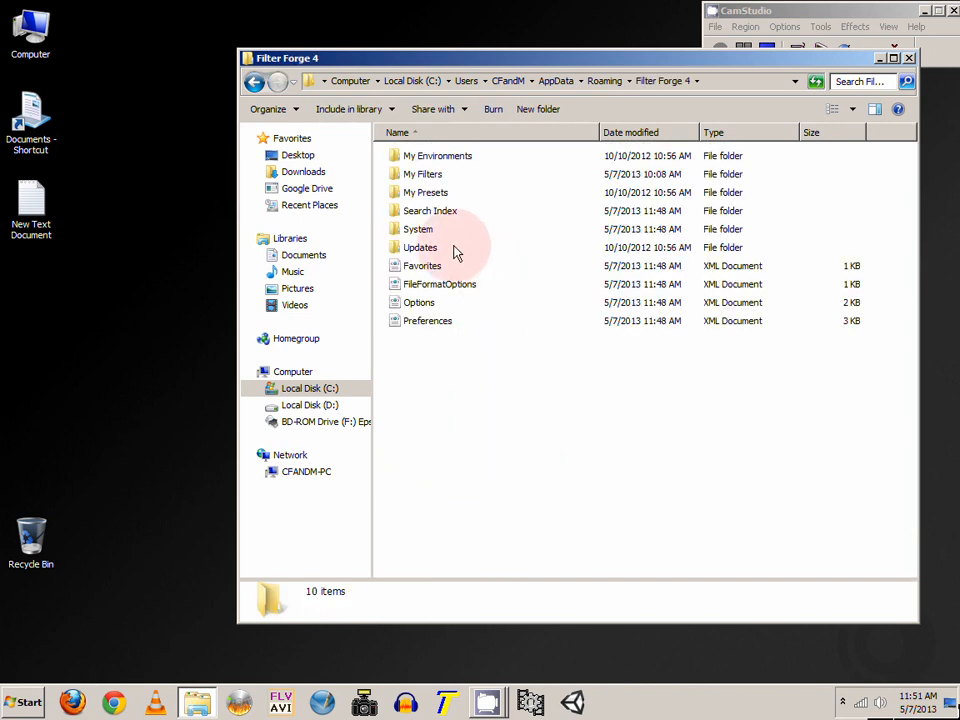
double_click(417, 229)
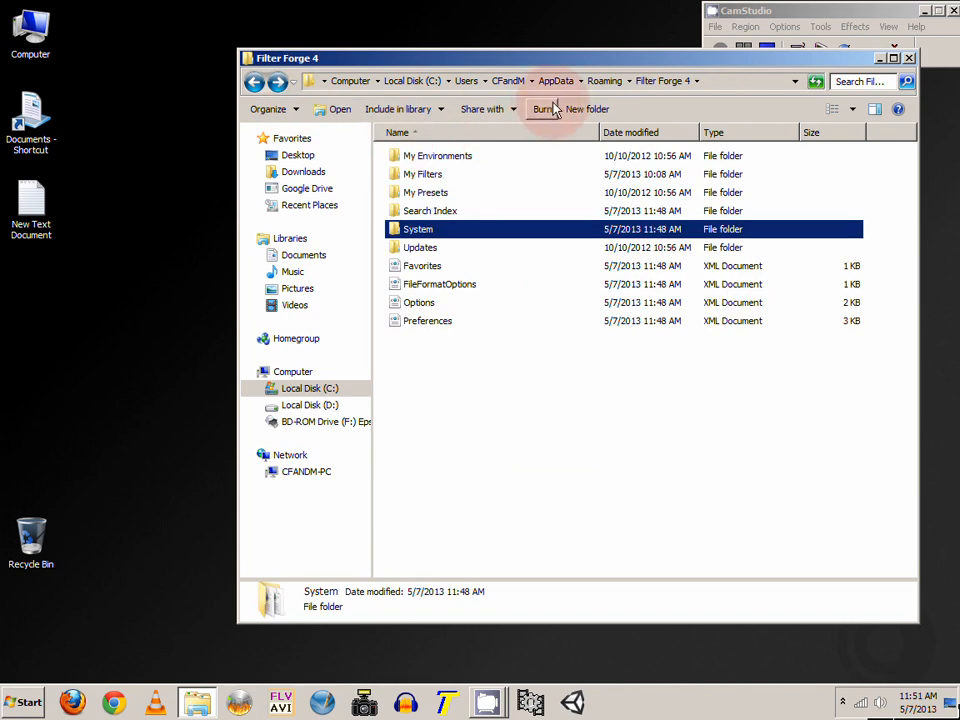
mouse_move(545, 90)
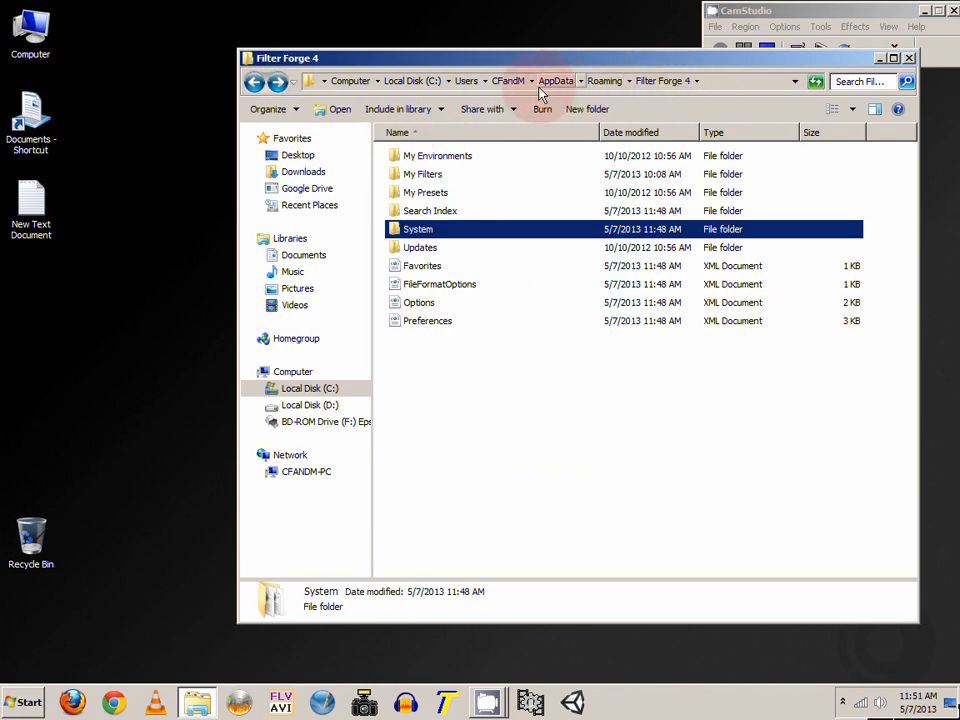
mouse_move(428, 195)
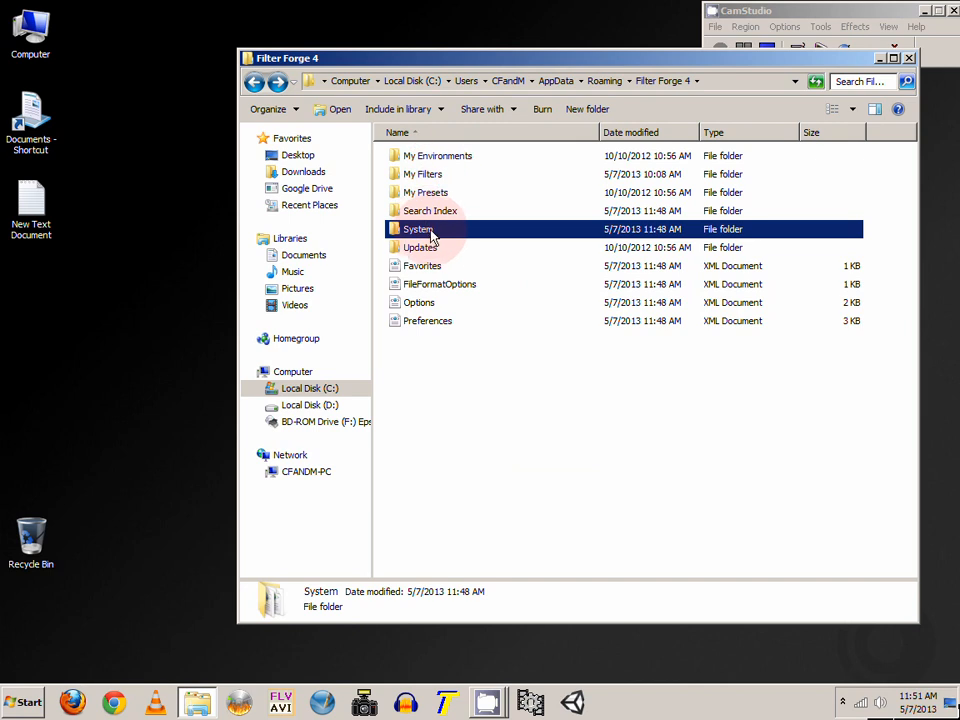
double_click(418, 229)
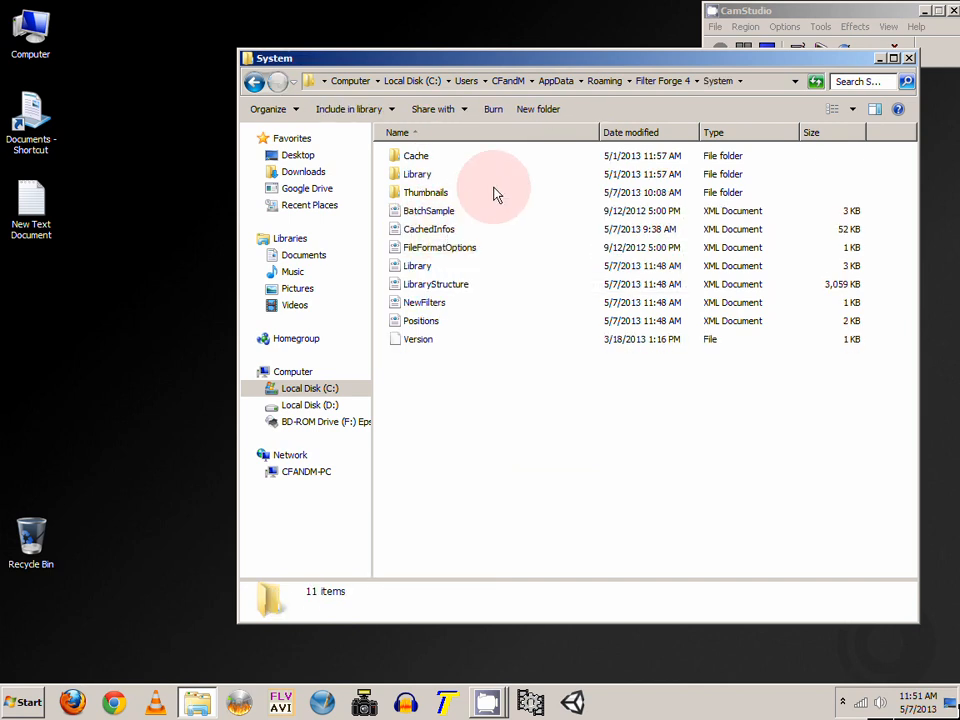
left_click(417, 174)
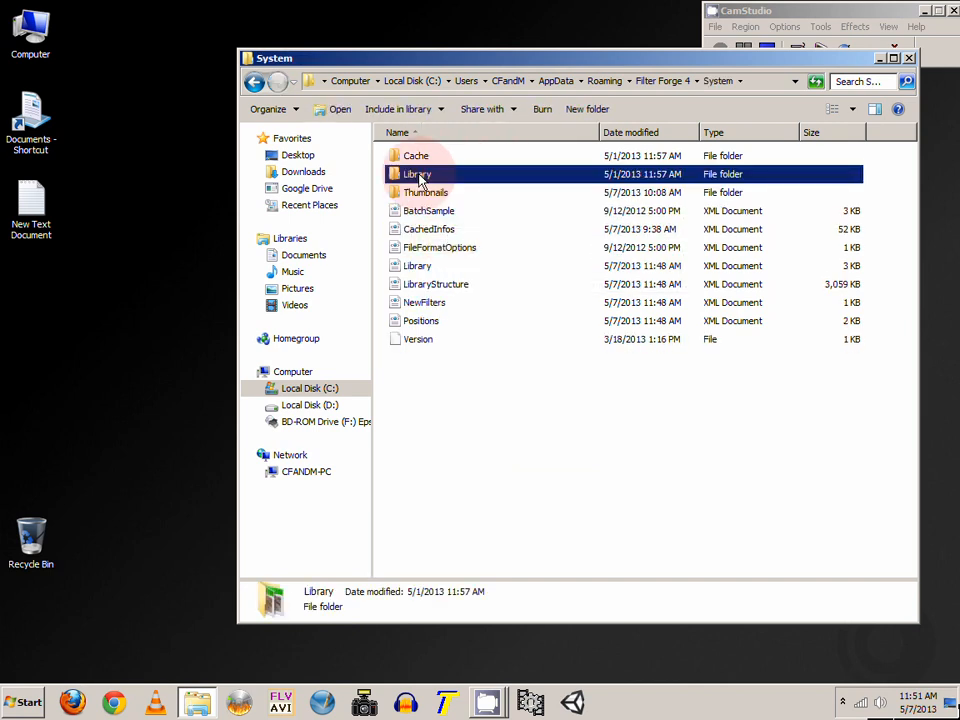
double_click(417, 173)
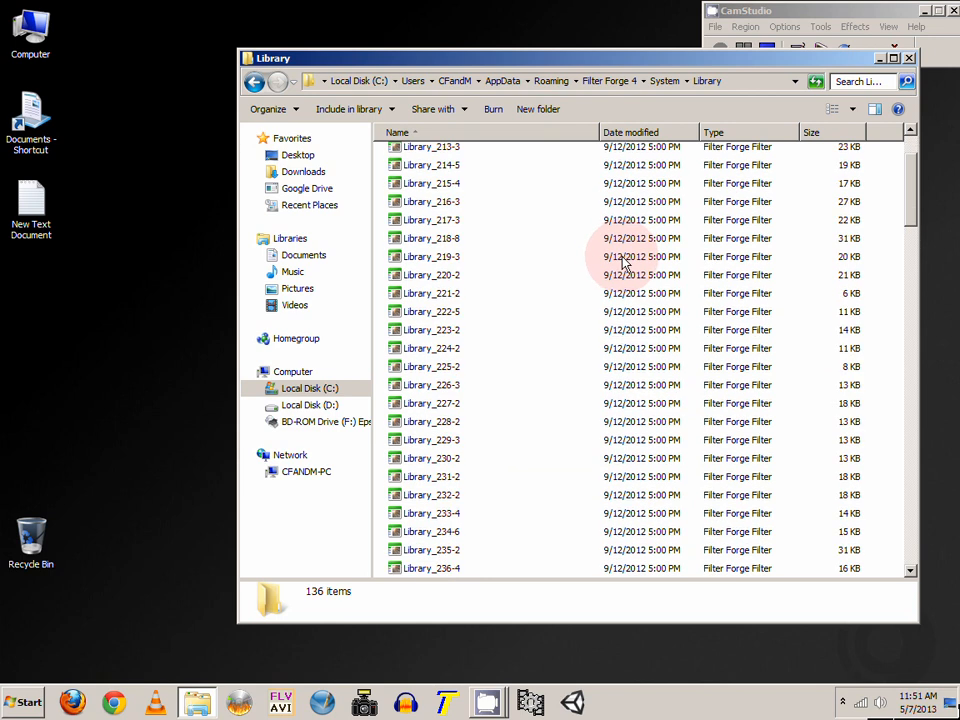
Step: Scroll through the Library filter files, then go back to System
scroll("down", 3)
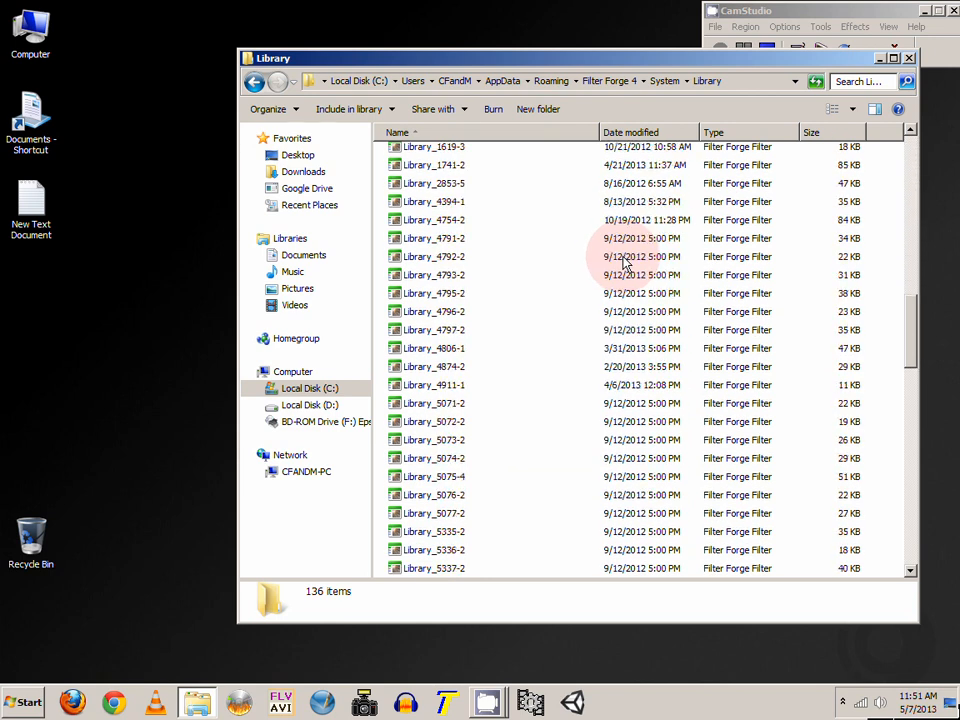
scroll("down", 3)
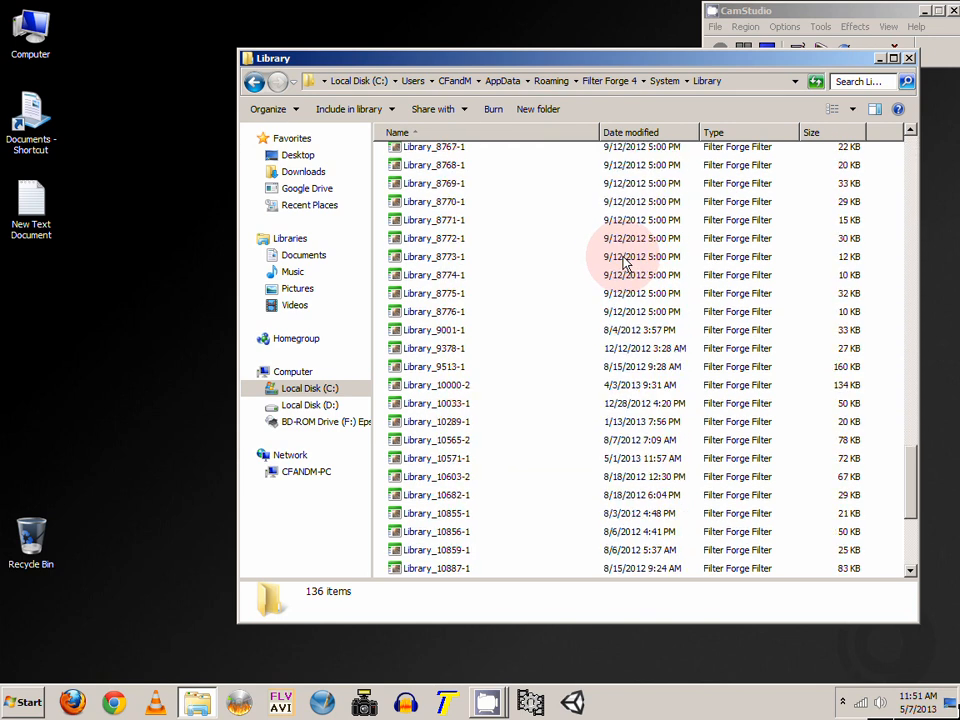
scroll("down", 3)
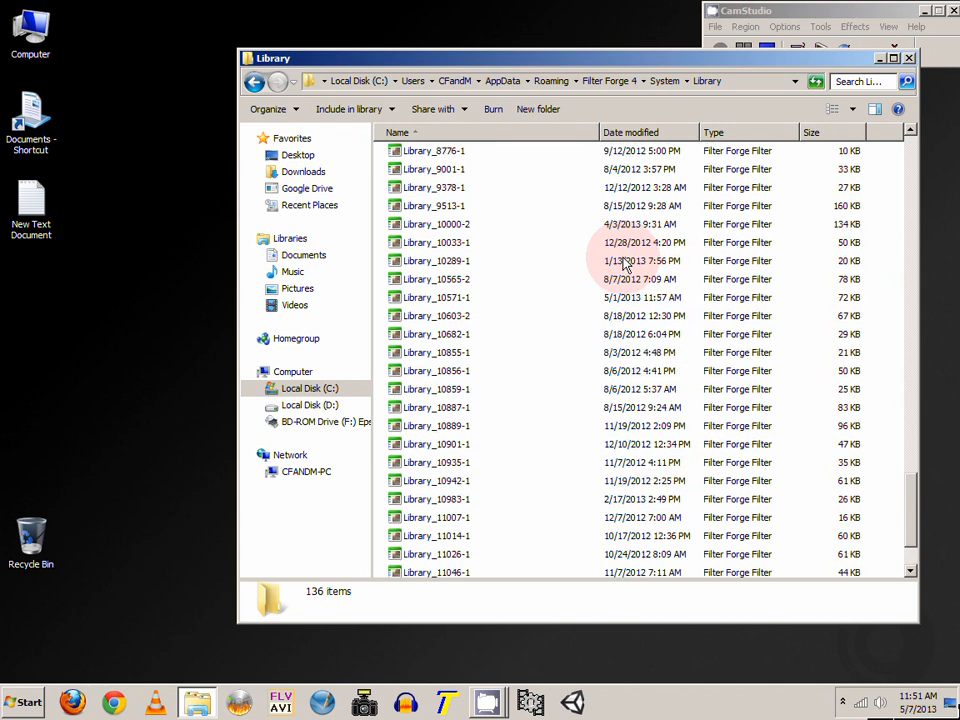
scroll("down", 3)
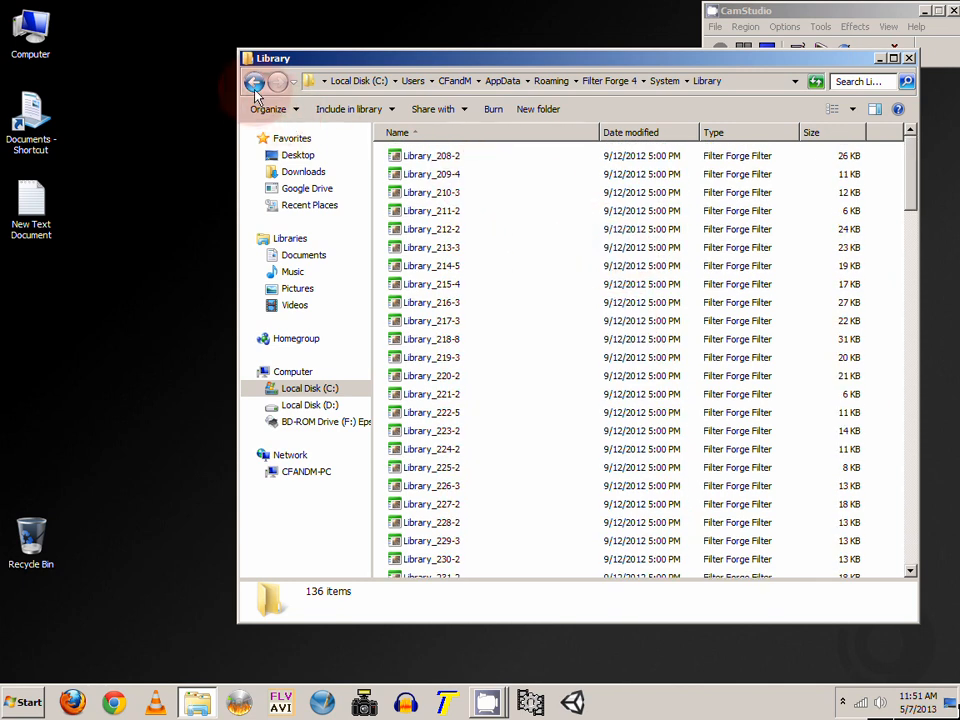
left_click(256, 81)
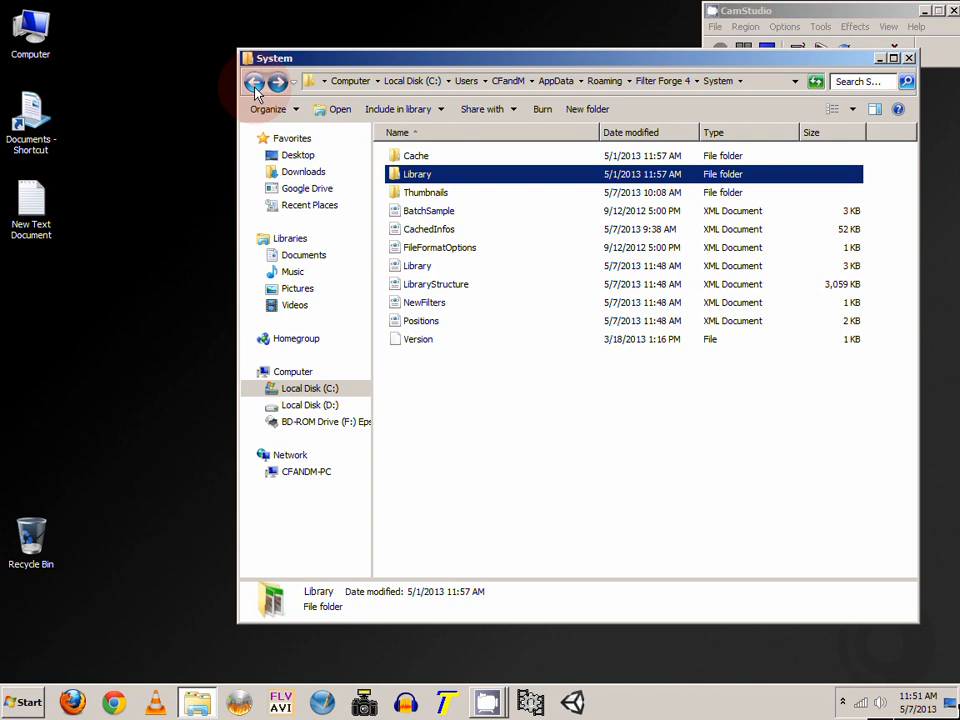
Step: Reopen Library, scroll it, then back out to the Filter Forge 4 folder
double_click(417, 173)
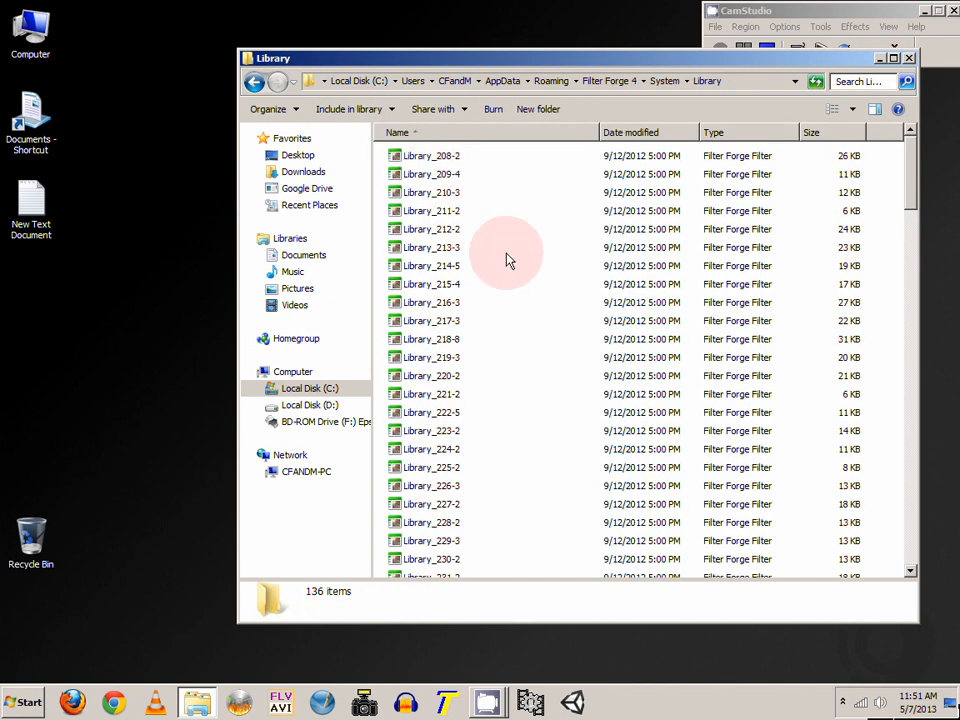
scroll("down", 3)
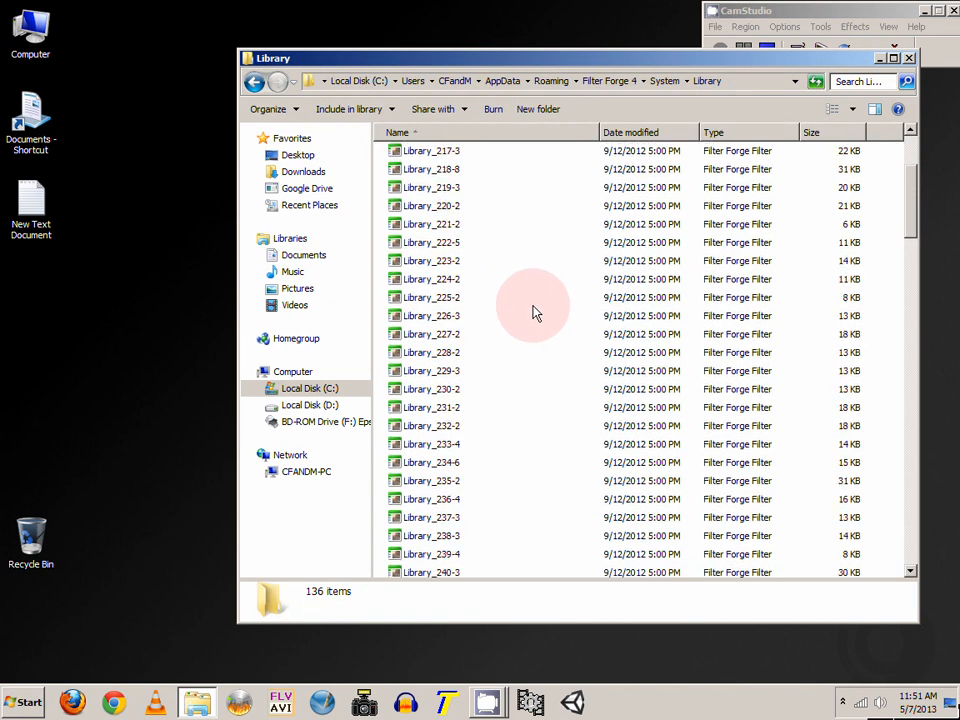
left_click(256, 81)
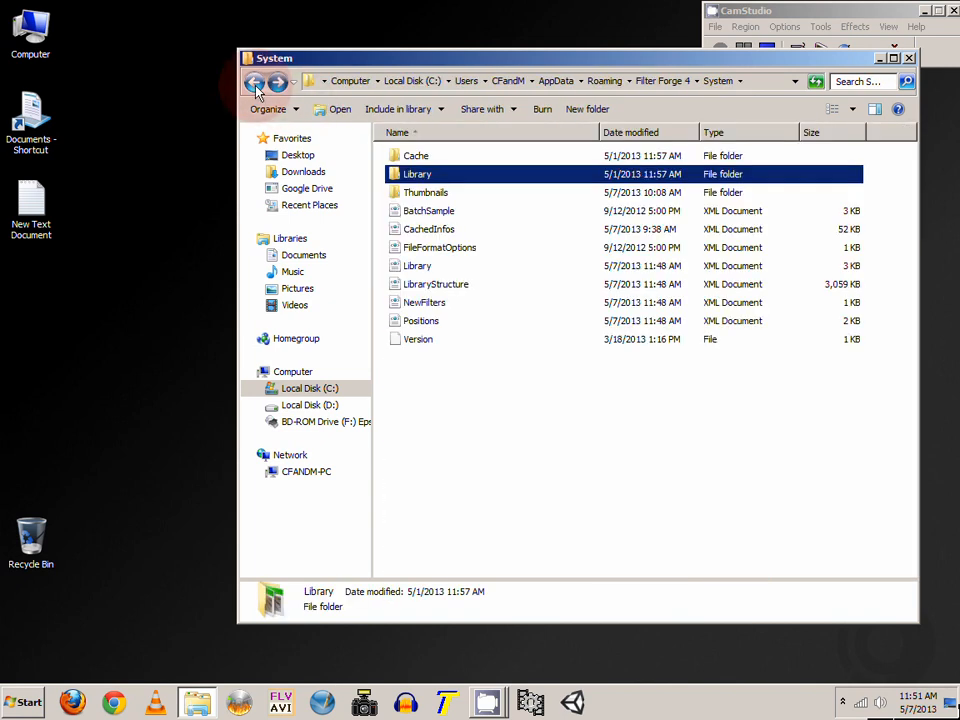
left_click(255, 81)
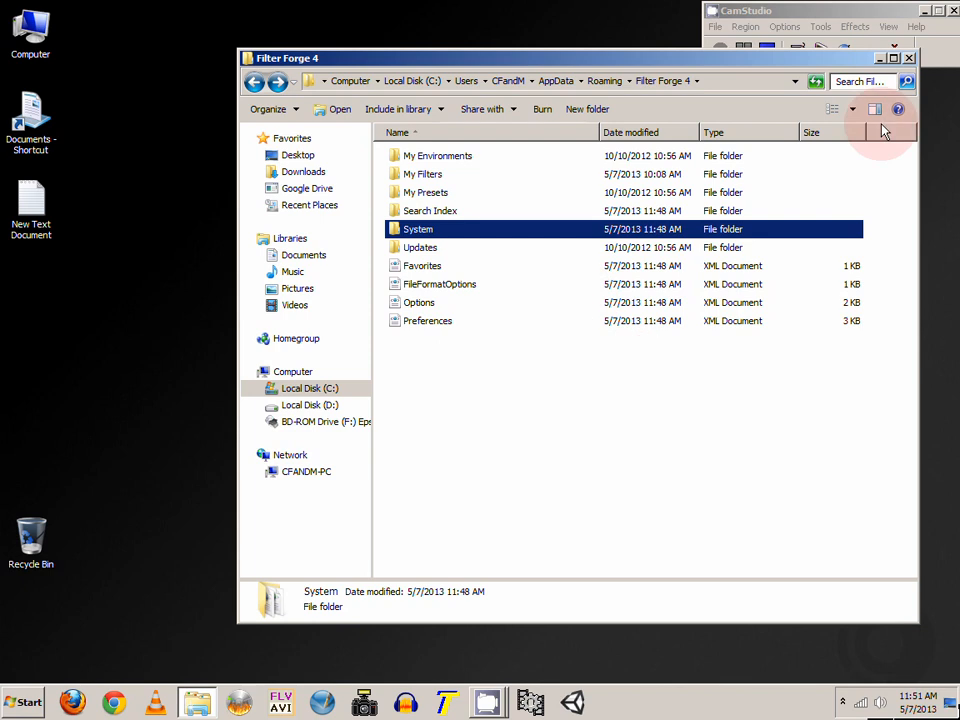